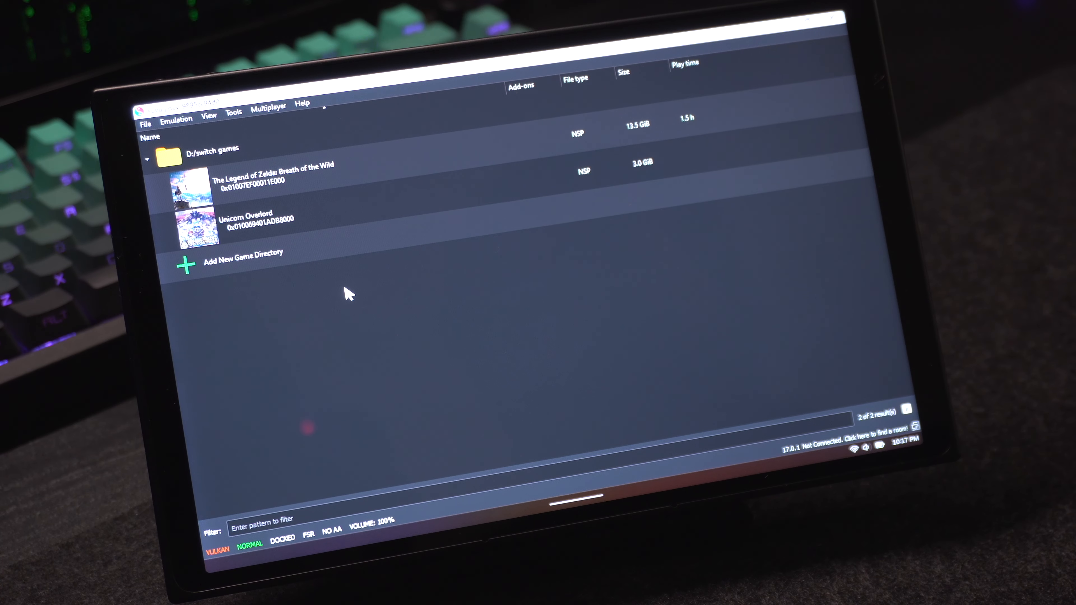
Bring up the suyu Configuration window via Emulation > Configure.
click(177, 121)
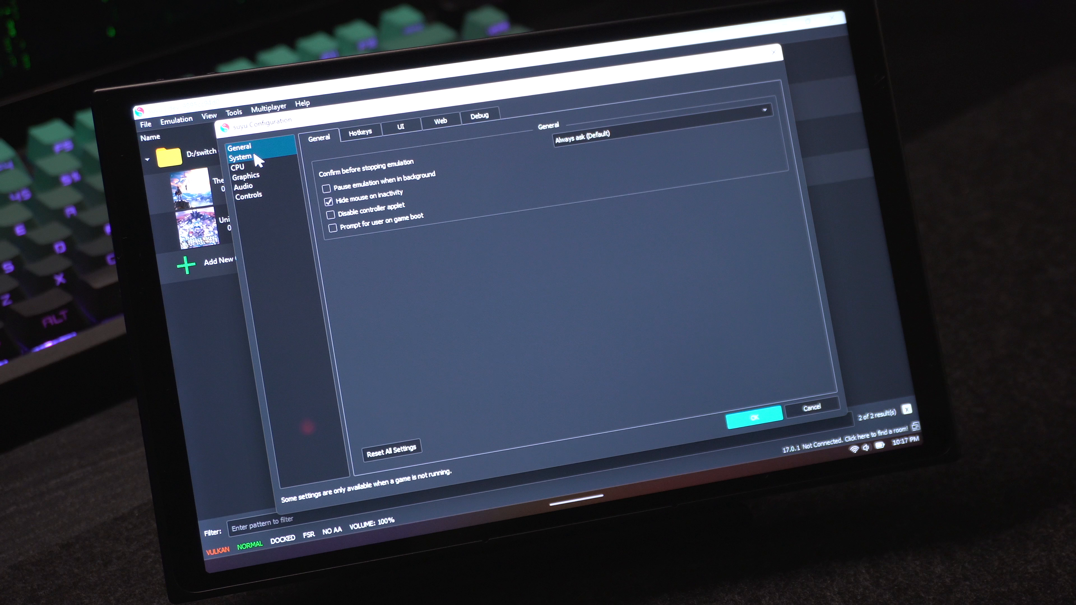
Keep System memory layout at 4GB DRAM (Default), then move to the CPU accuracy page.
click(242, 157)
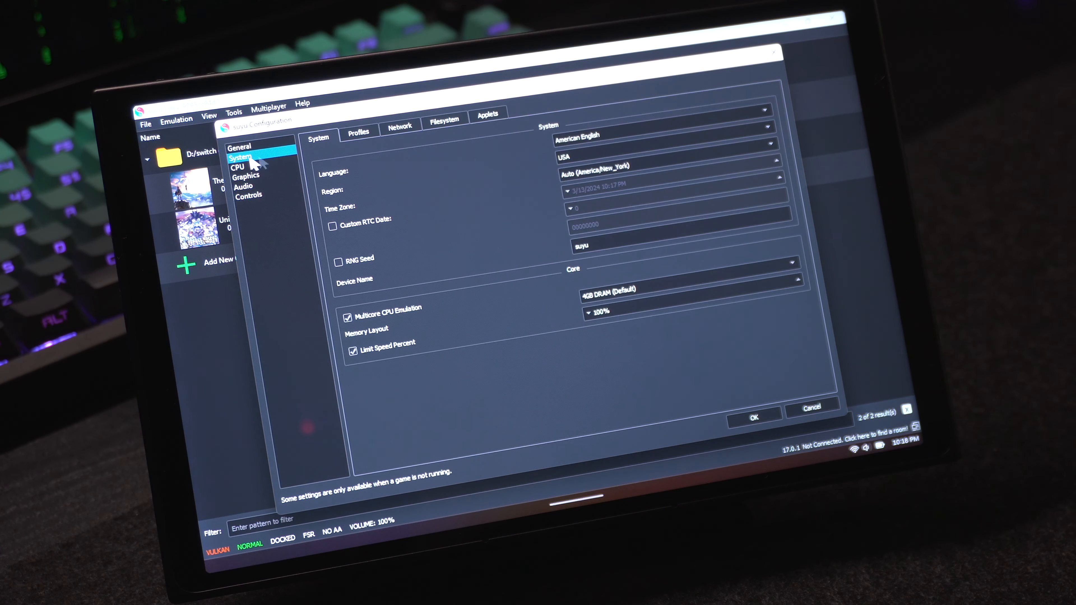
mouse_move(346, 200)
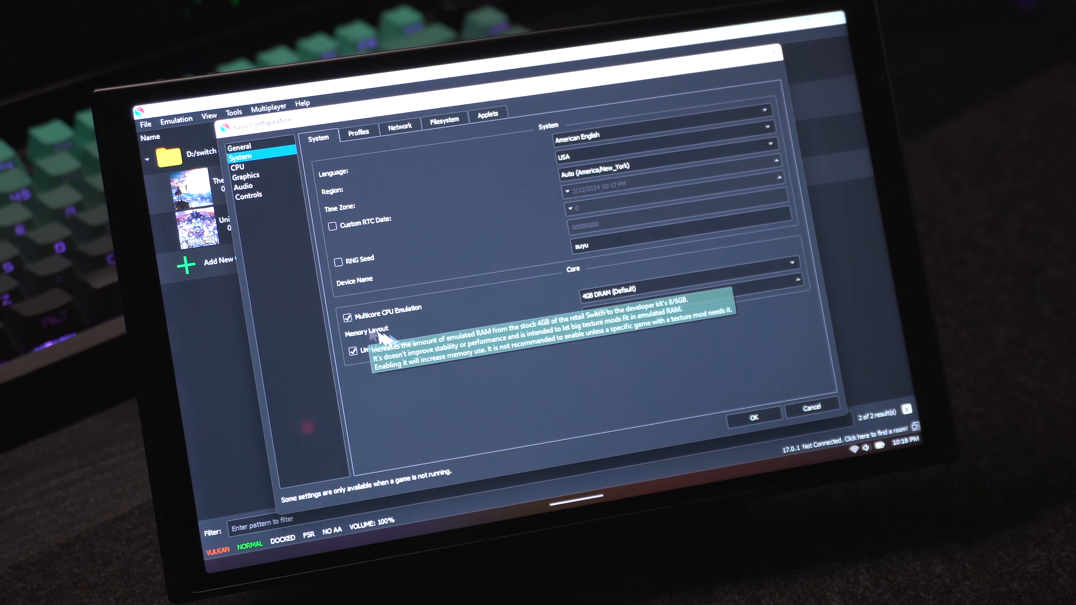
mouse_move(384, 320)
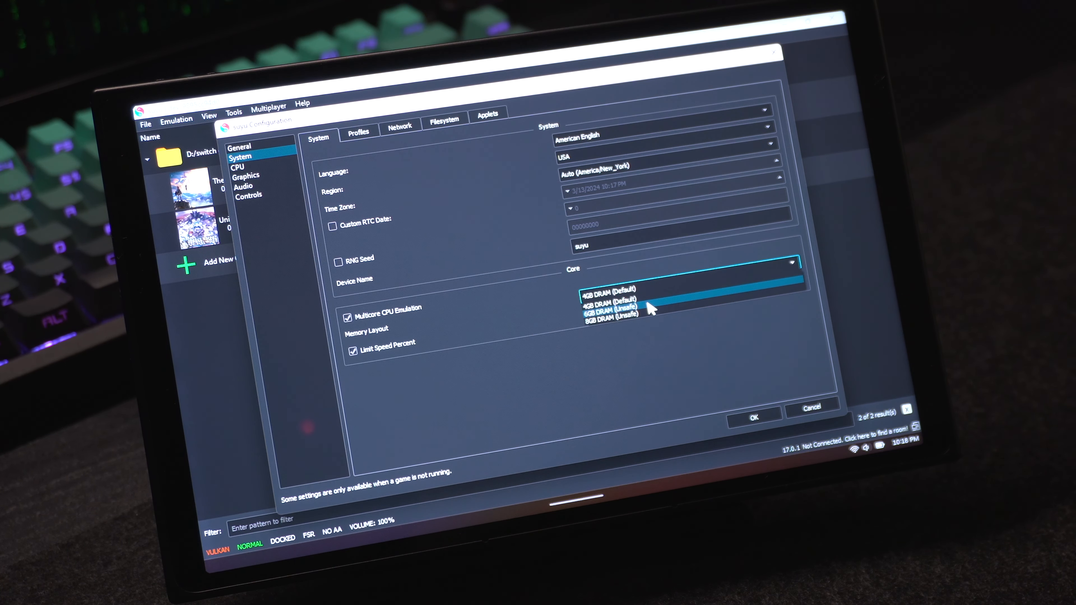
click(609, 301)
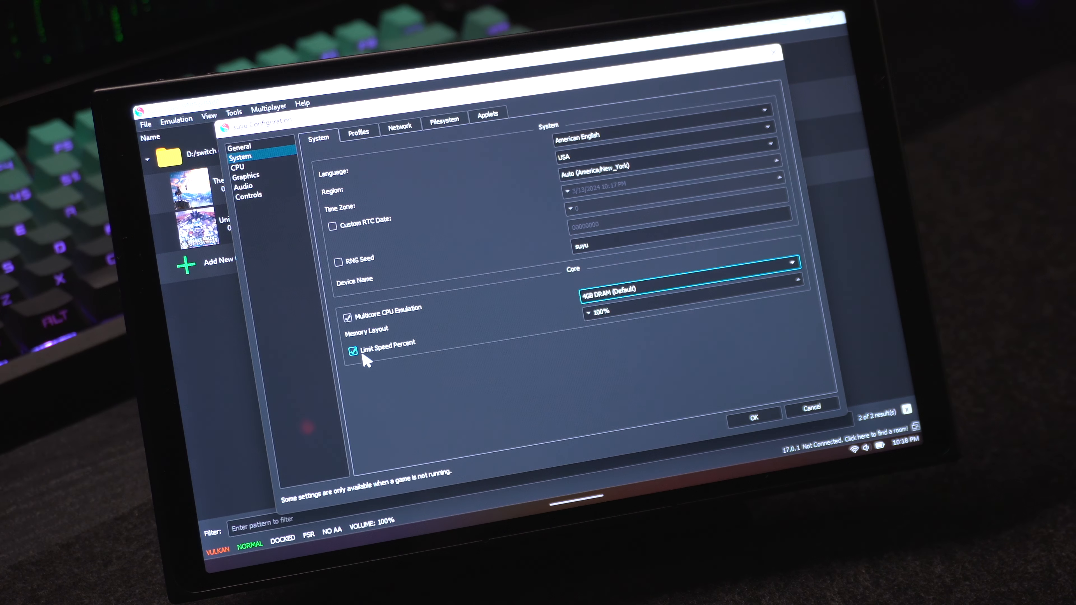
mouse_move(466, 348)
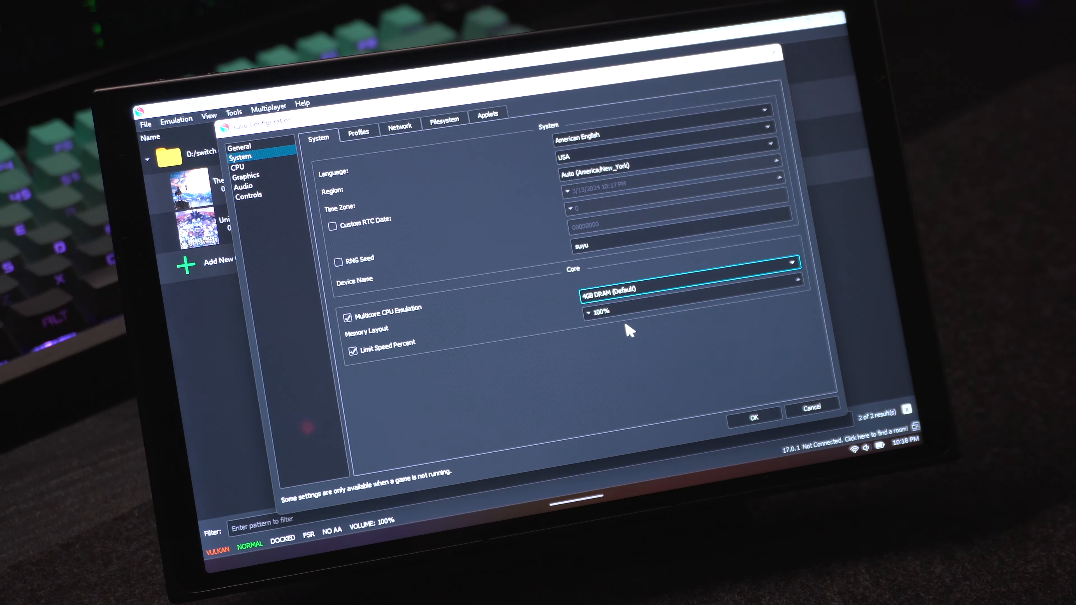
mouse_move(624, 320)
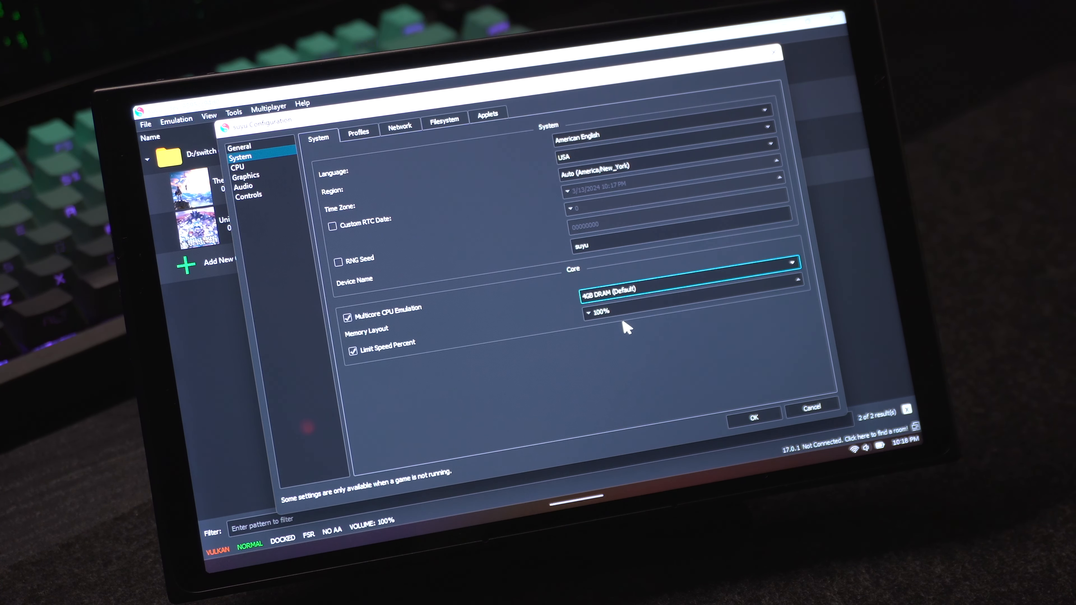
mouse_move(627, 335)
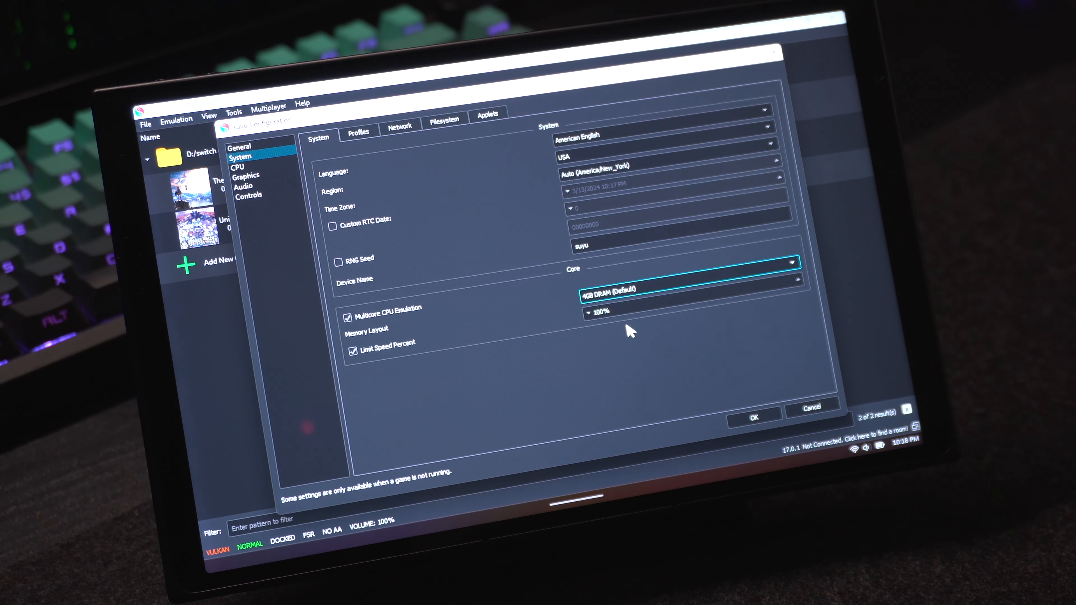
click(238, 167)
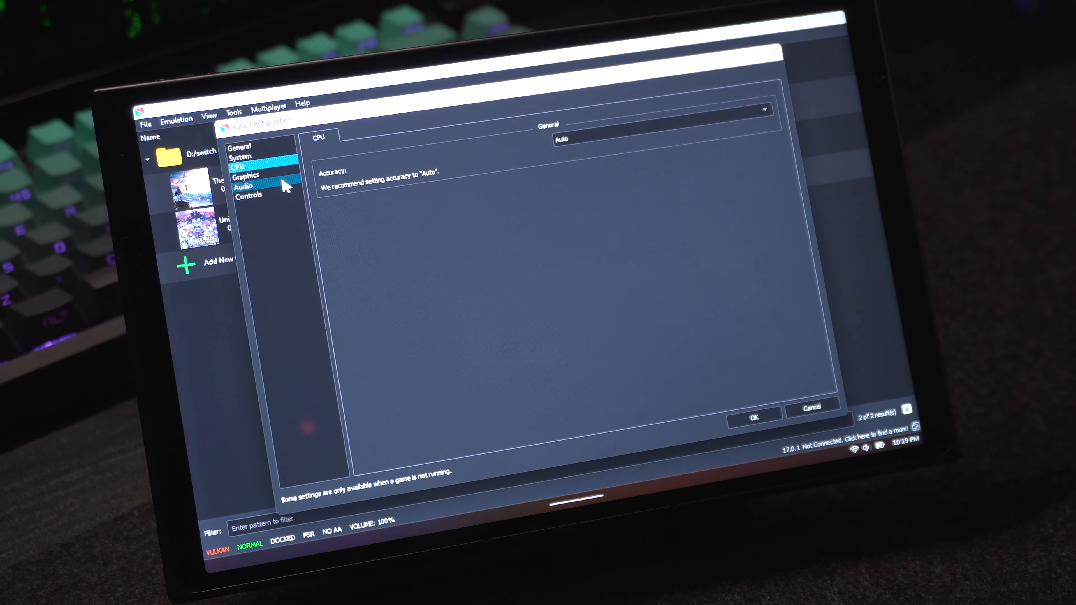
Show the Graphics page (Vulkan, AMD Radeon, VSync off) and list the Fullscreen Mode choices.
click(246, 175)
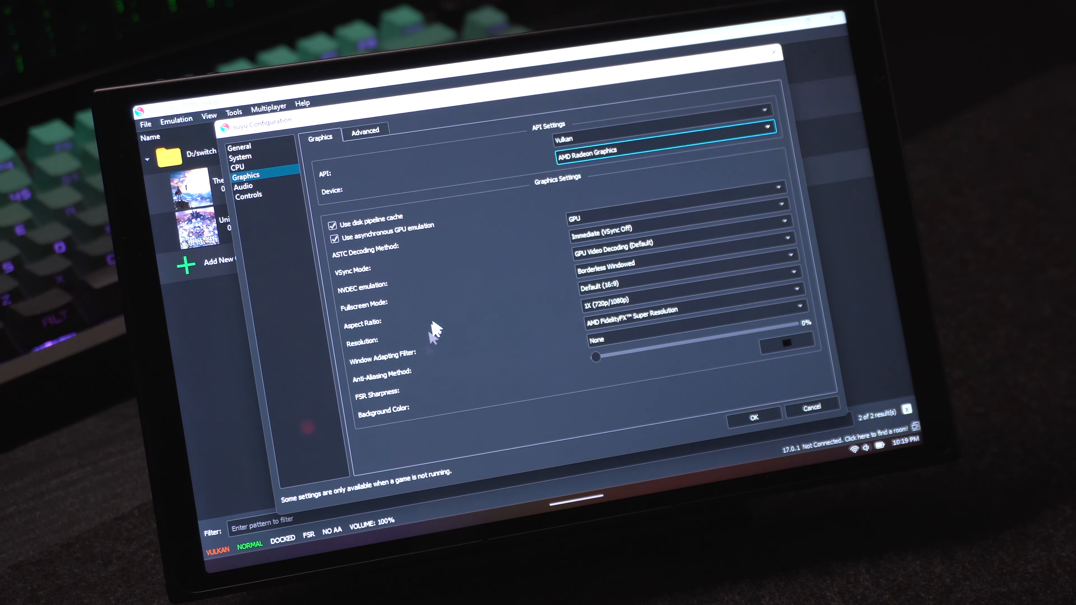
mouse_move(577, 271)
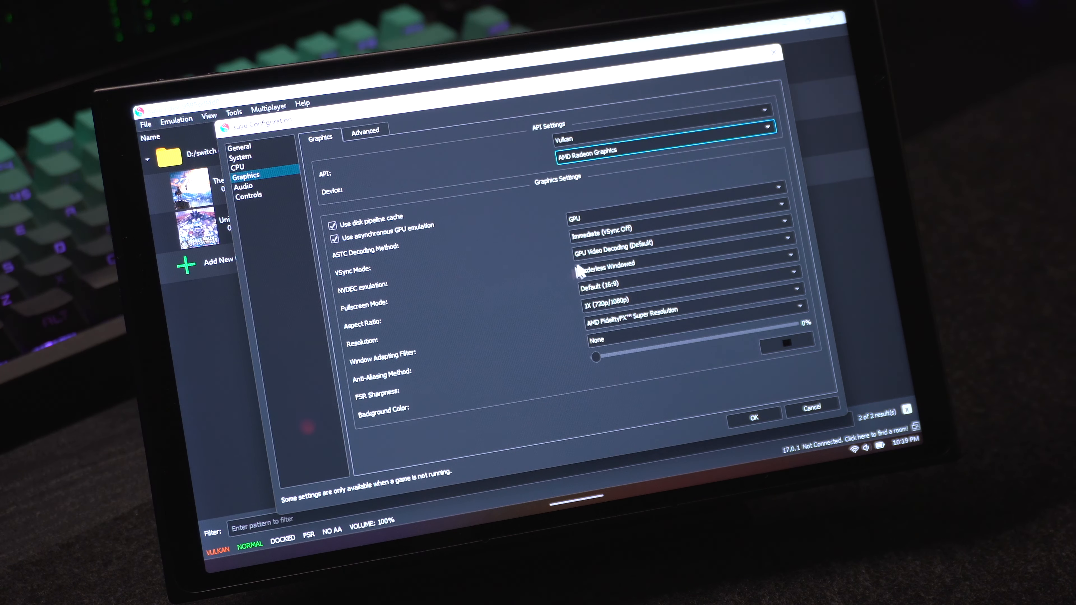
mouse_move(638, 242)
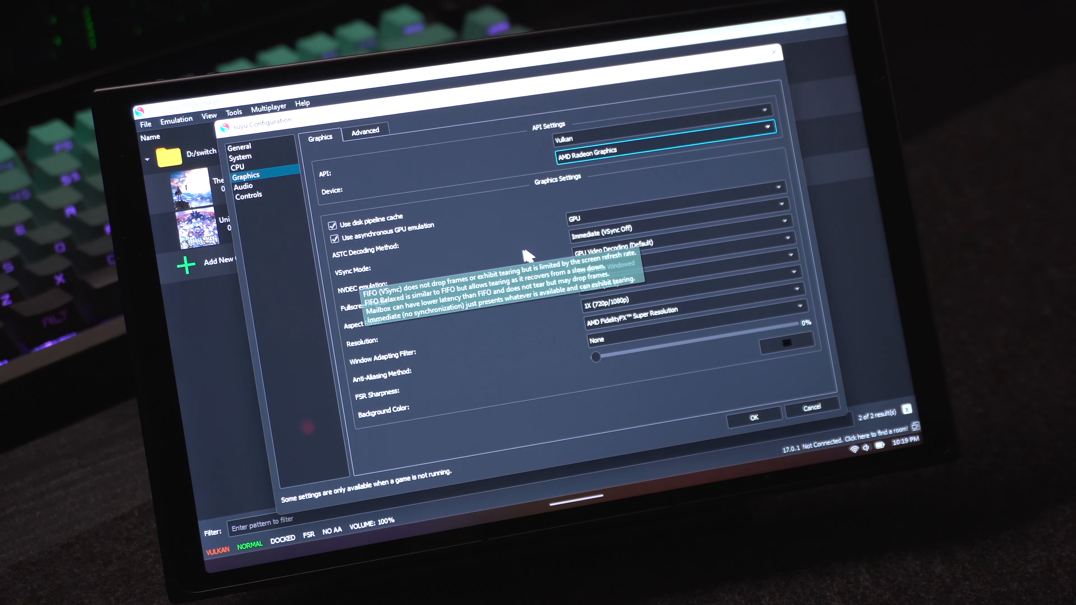
click(662, 230)
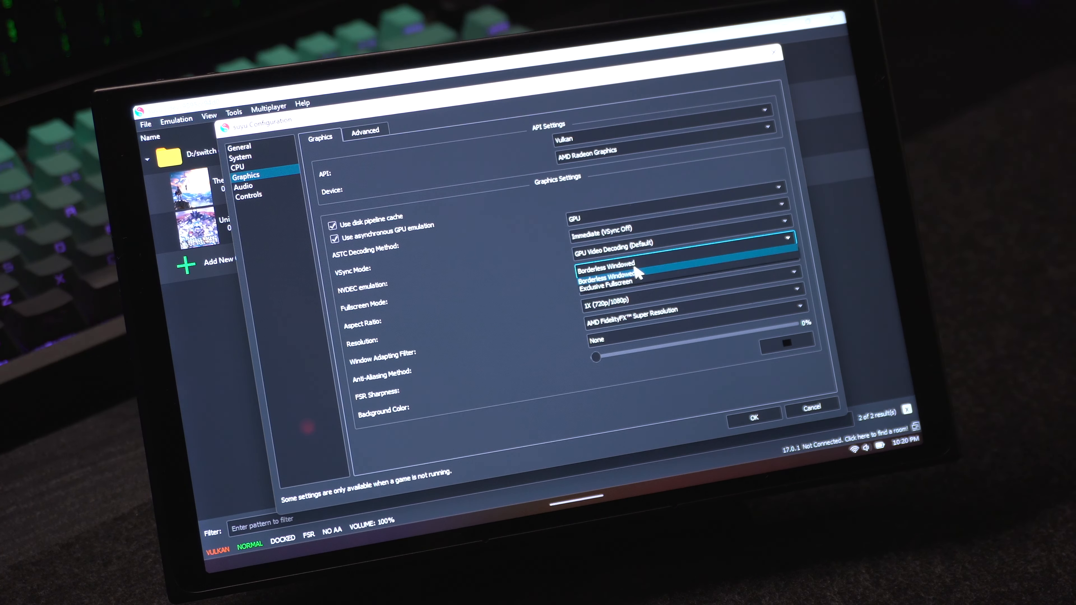
Use Borderless Windowed fullscreen and keep the Default (16:9) aspect ratio.
click(614, 277)
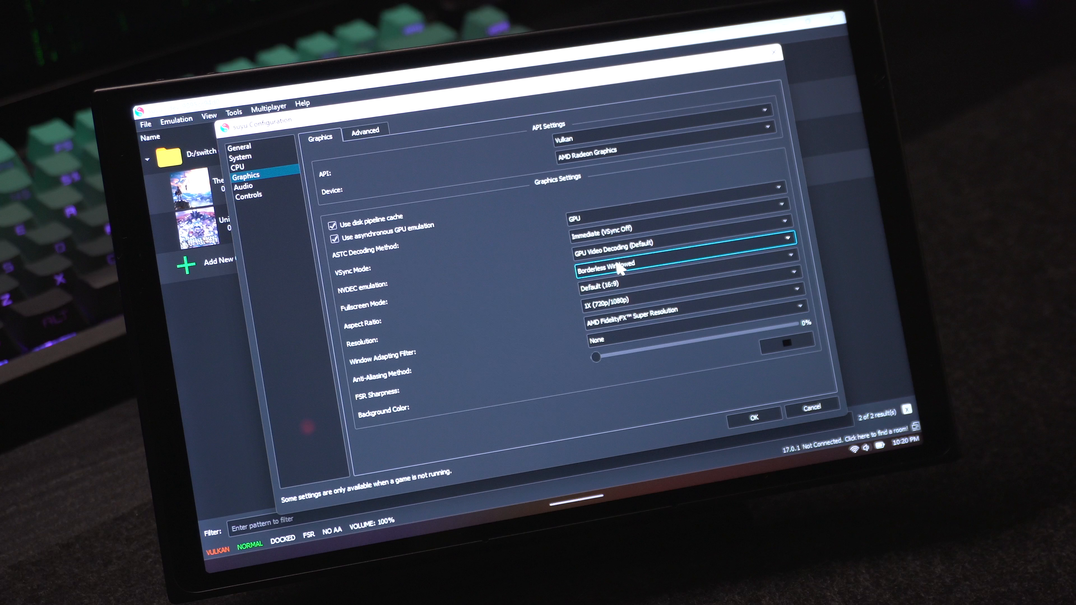
mouse_move(629, 276)
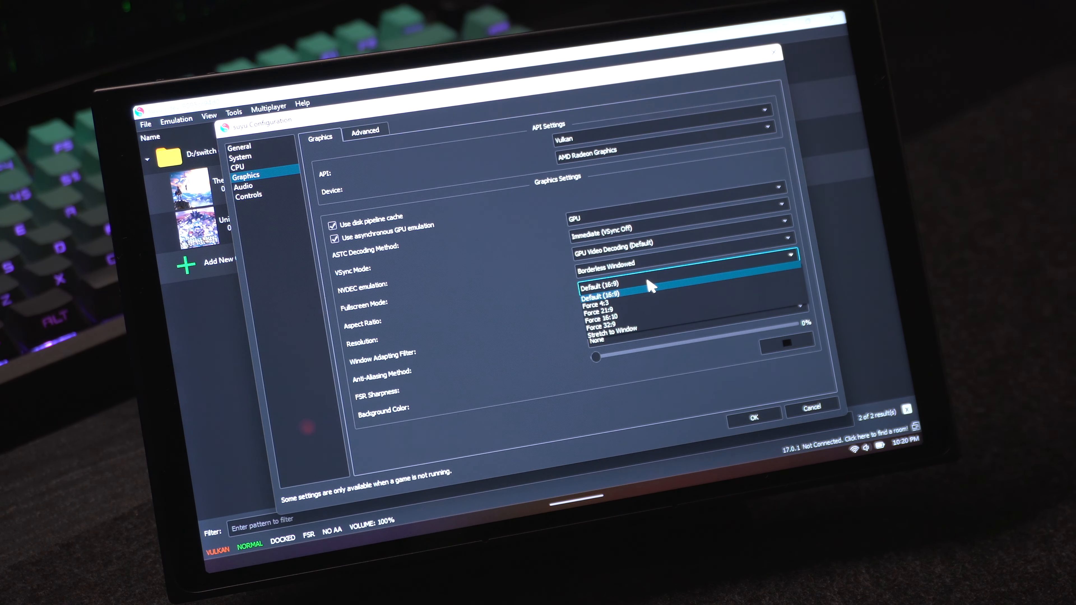
click(604, 286)
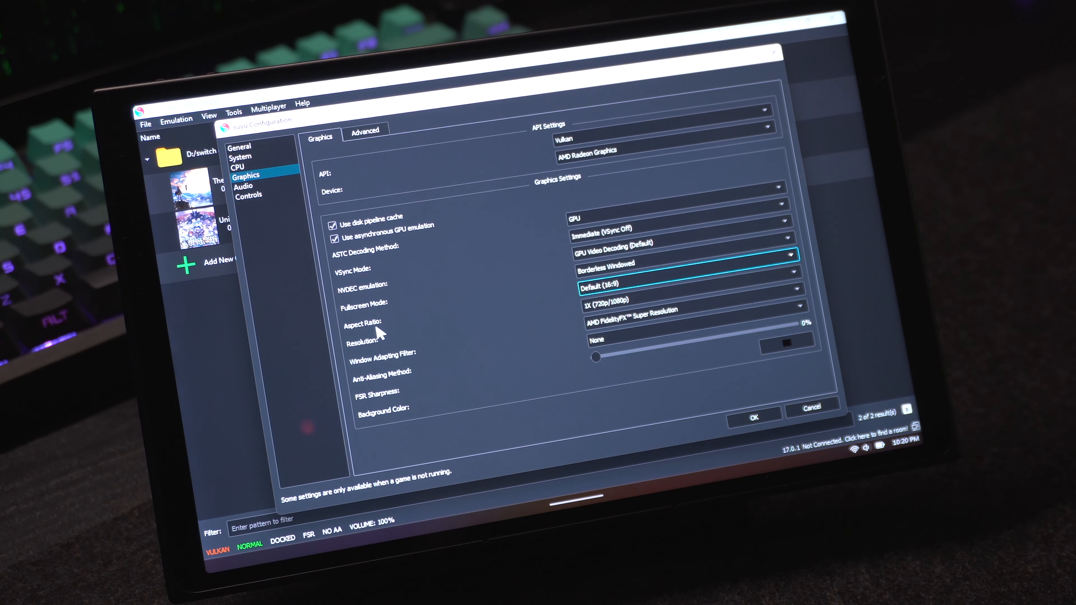
mouse_move(367, 354)
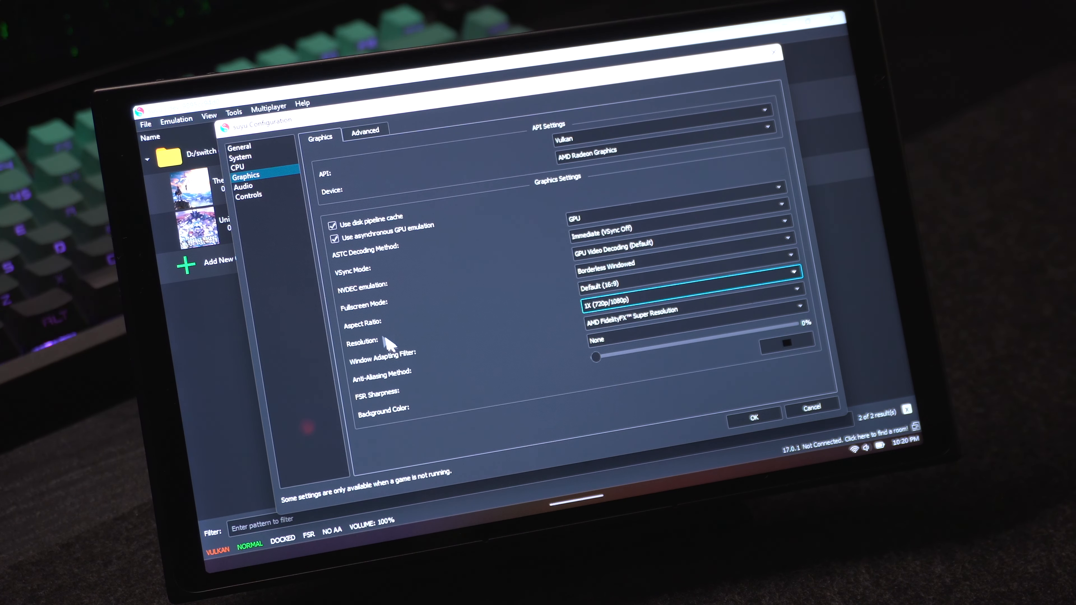
mouse_move(349, 344)
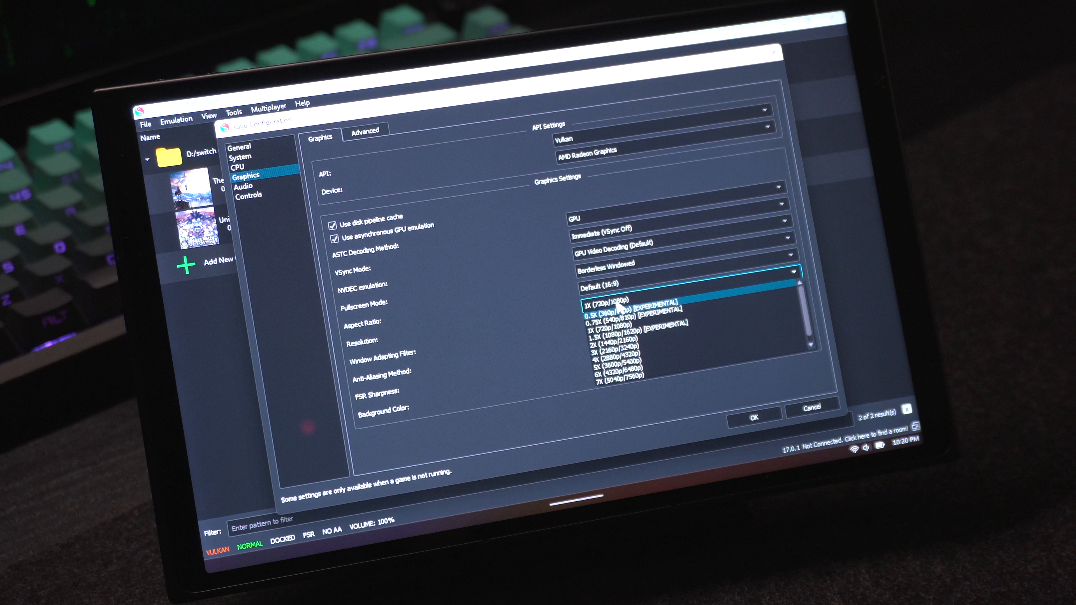
Keep 1X (720p/1080p) resolution, use AMD FidelityFX Super Resolution filter, anti-aliasing None.
click(612, 303)
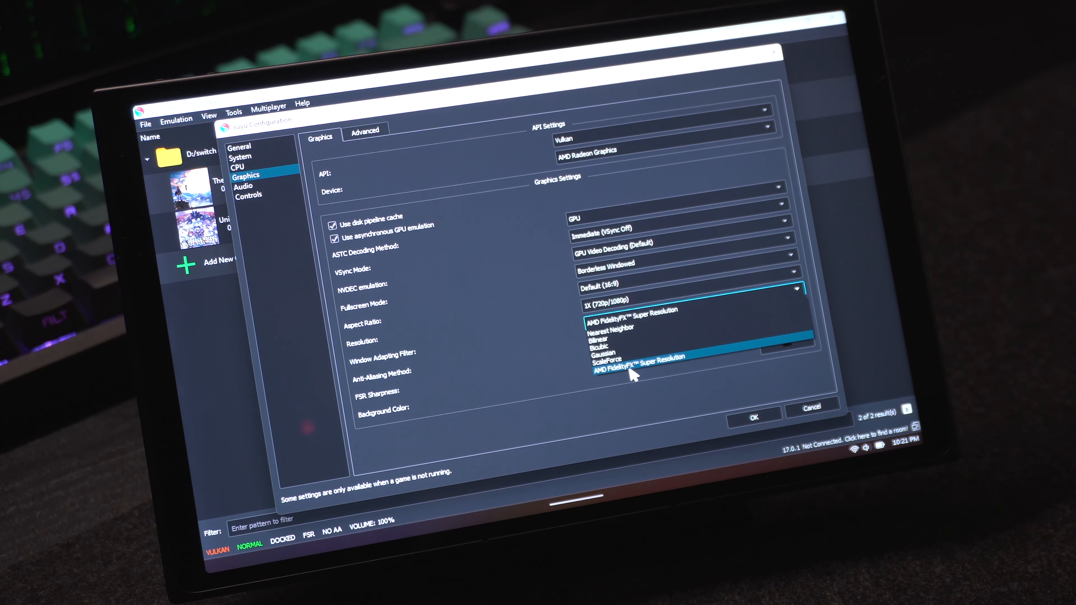
mouse_move(650, 374)
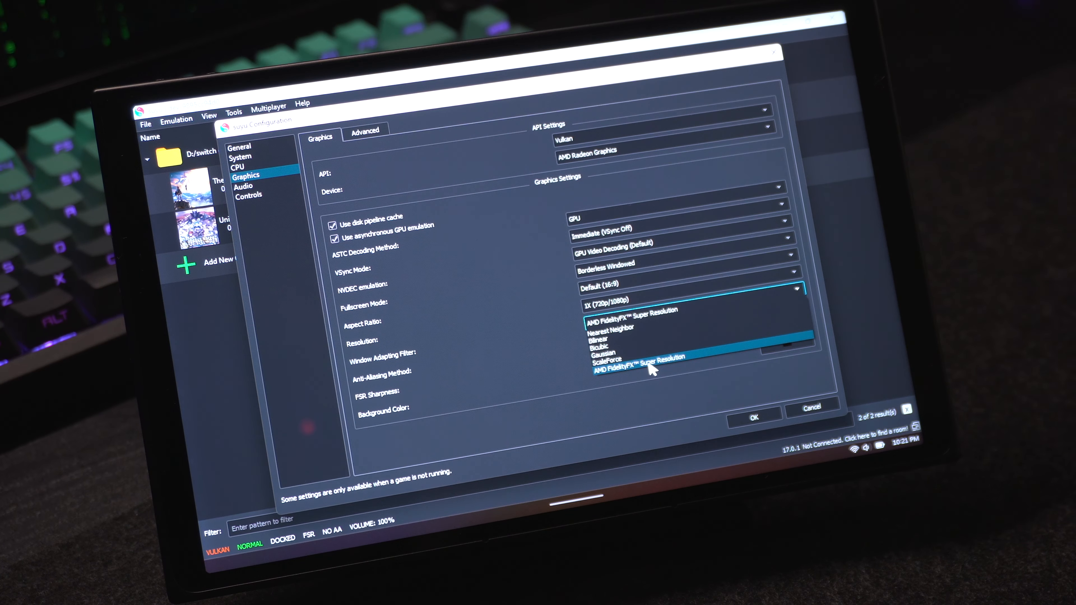
click(639, 364)
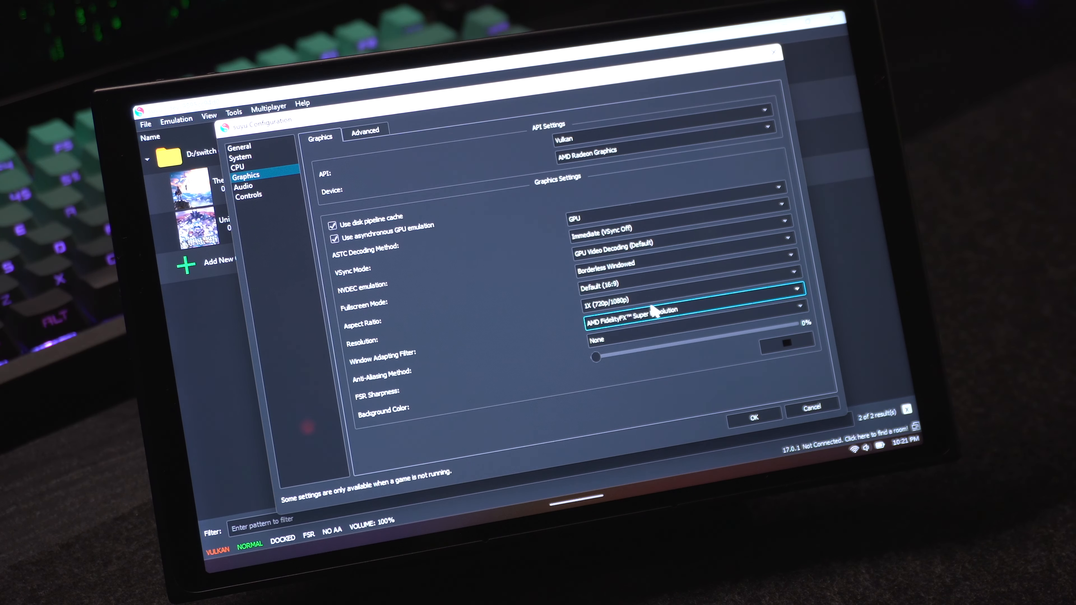
mouse_move(562, 343)
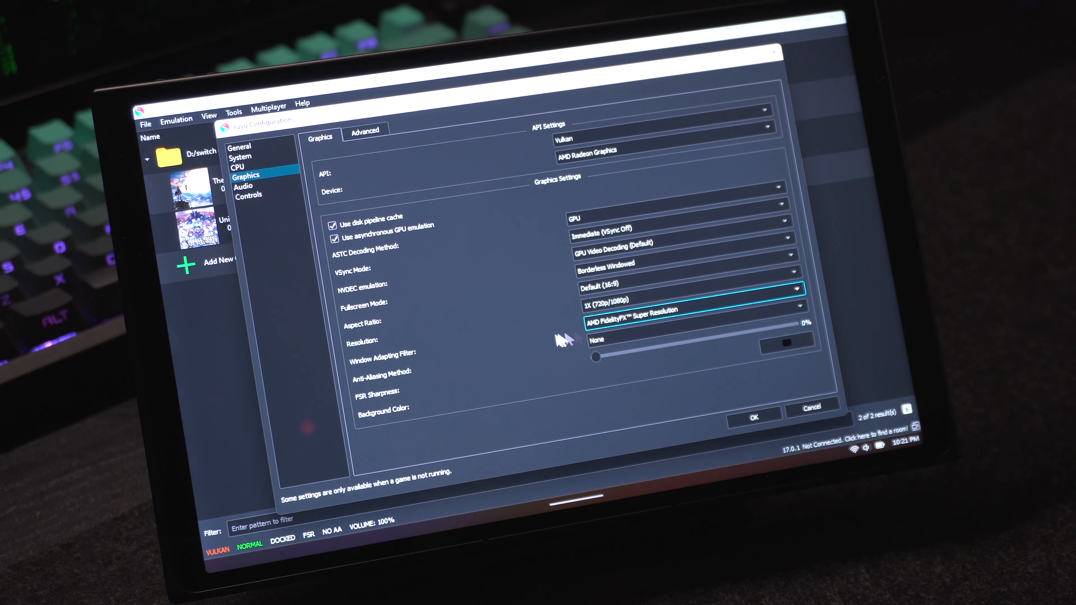
mouse_move(643, 326)
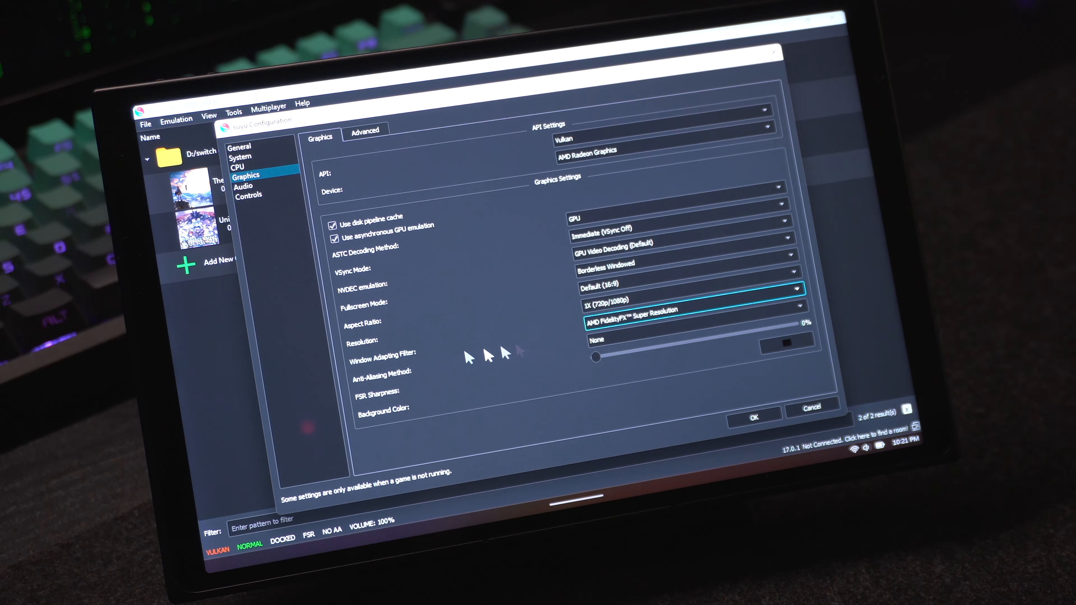
mouse_move(372, 391)
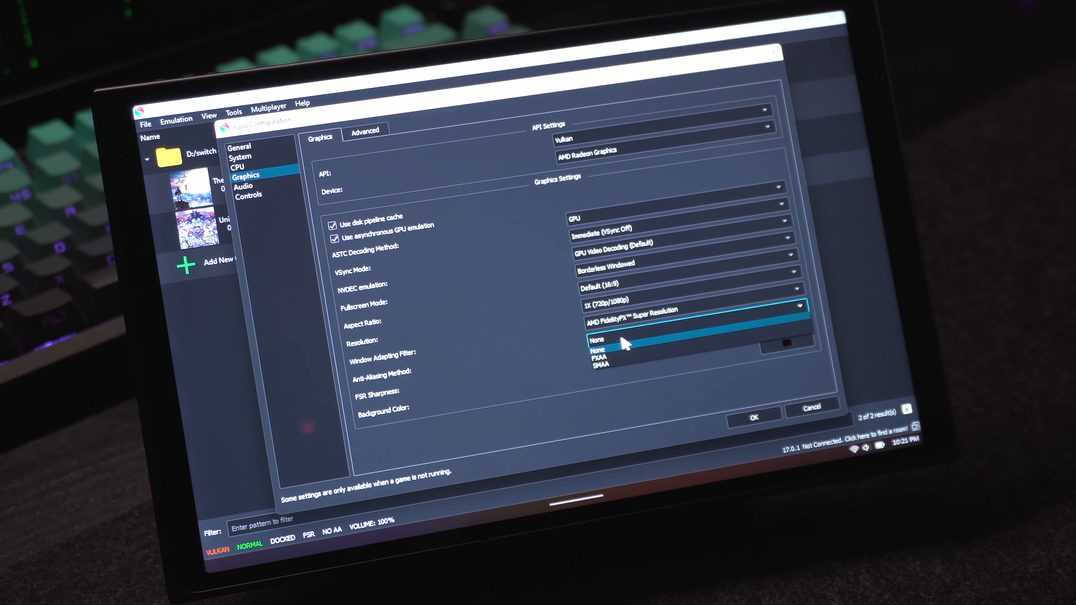
mouse_move(619, 372)
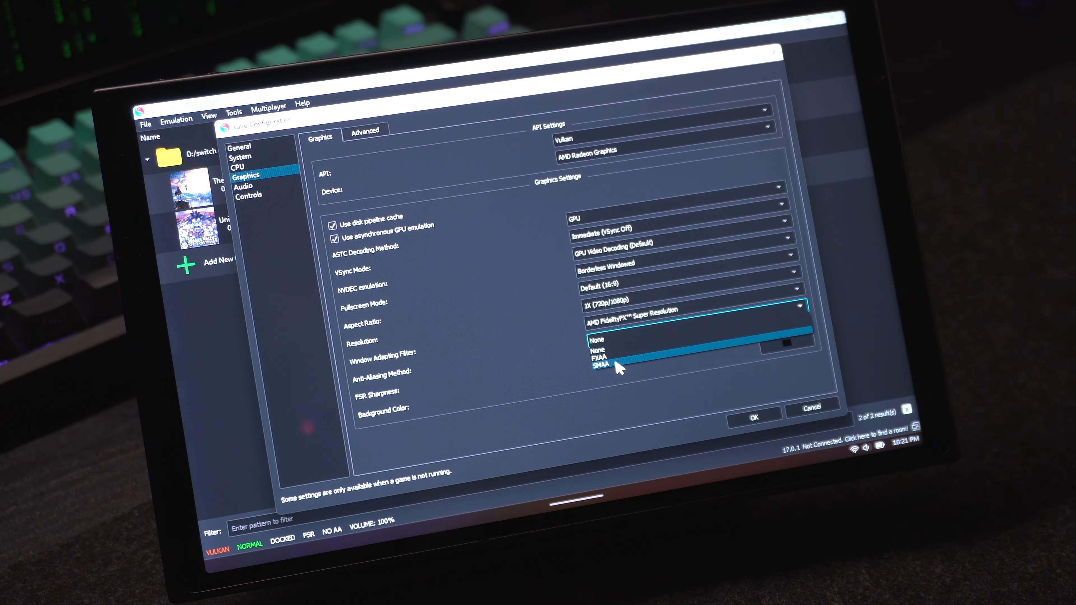
click(599, 348)
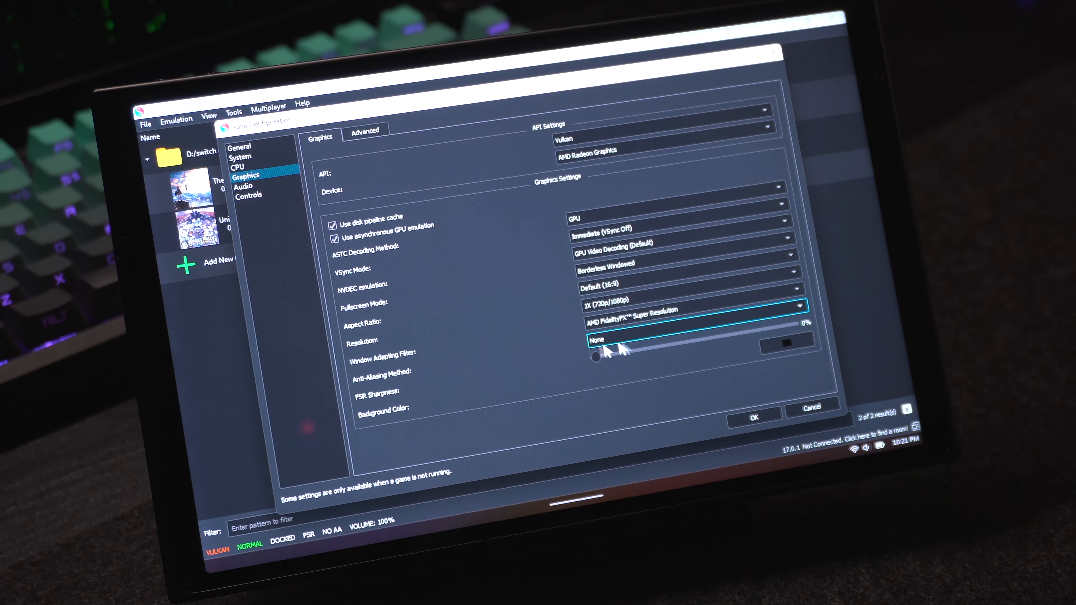
mouse_move(411, 383)
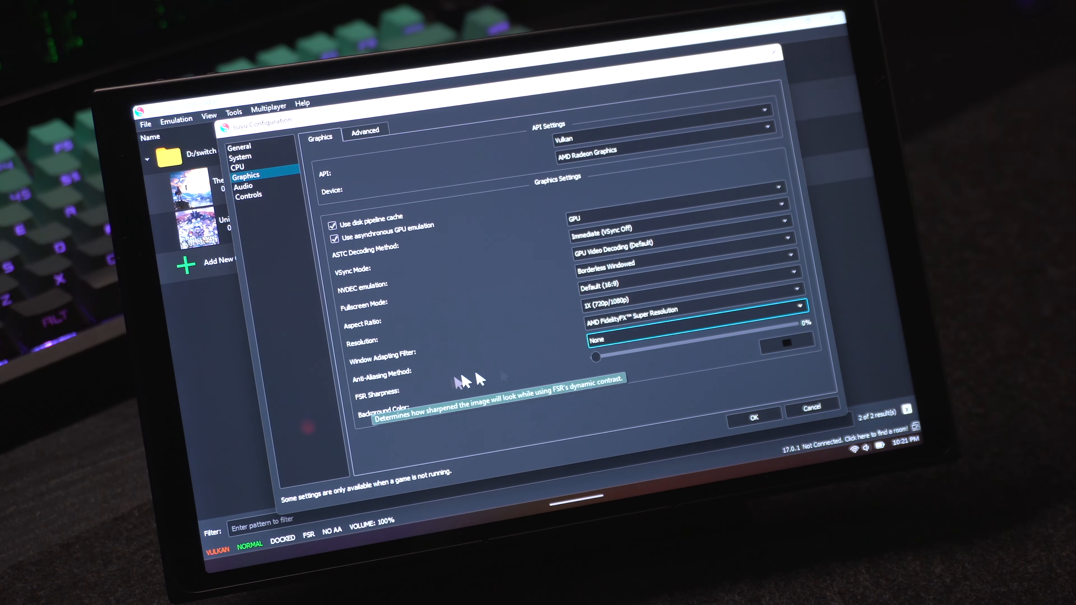
mouse_move(487, 380)
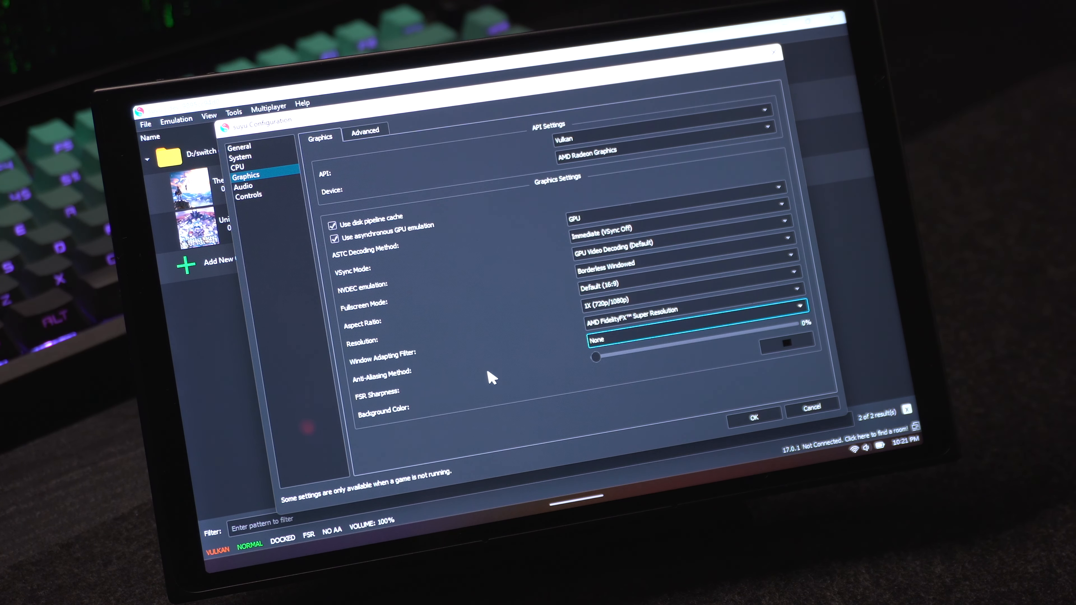
mouse_move(378, 409)
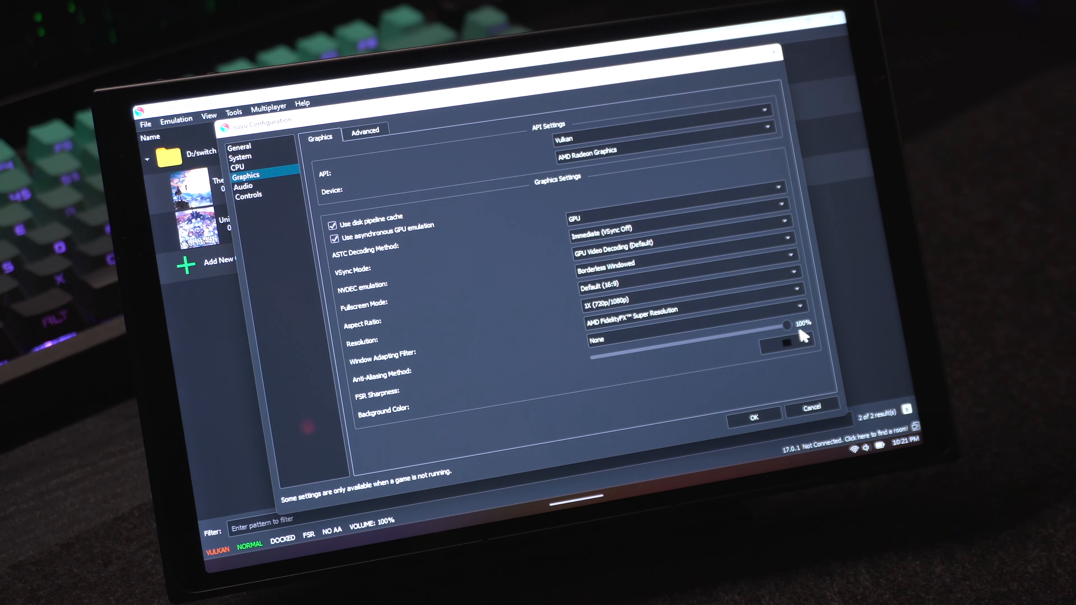
drag(788, 325, 752, 333)
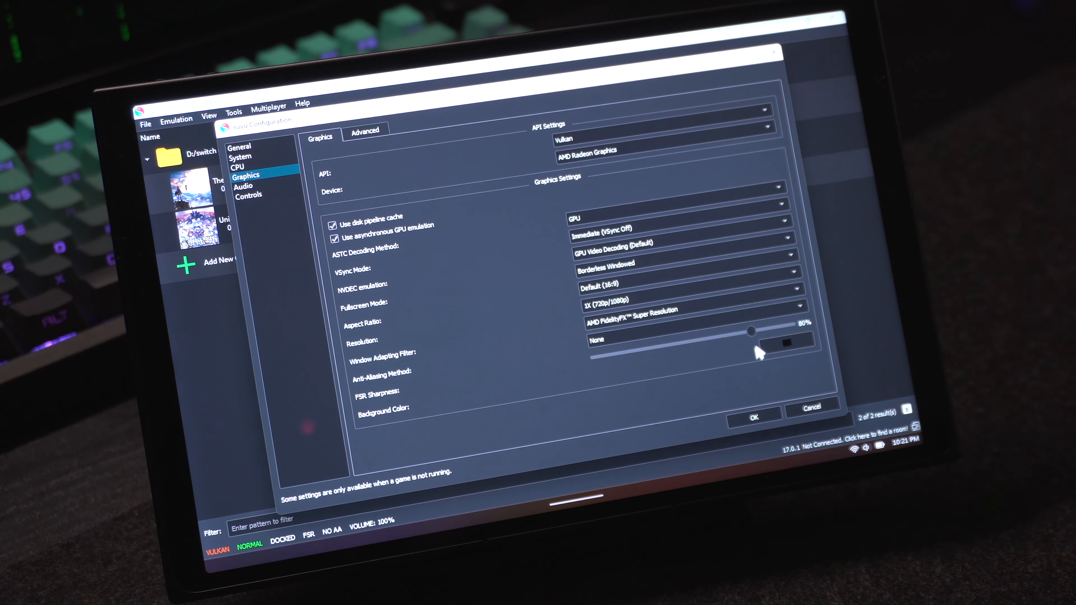
drag(752, 331, 707, 336)
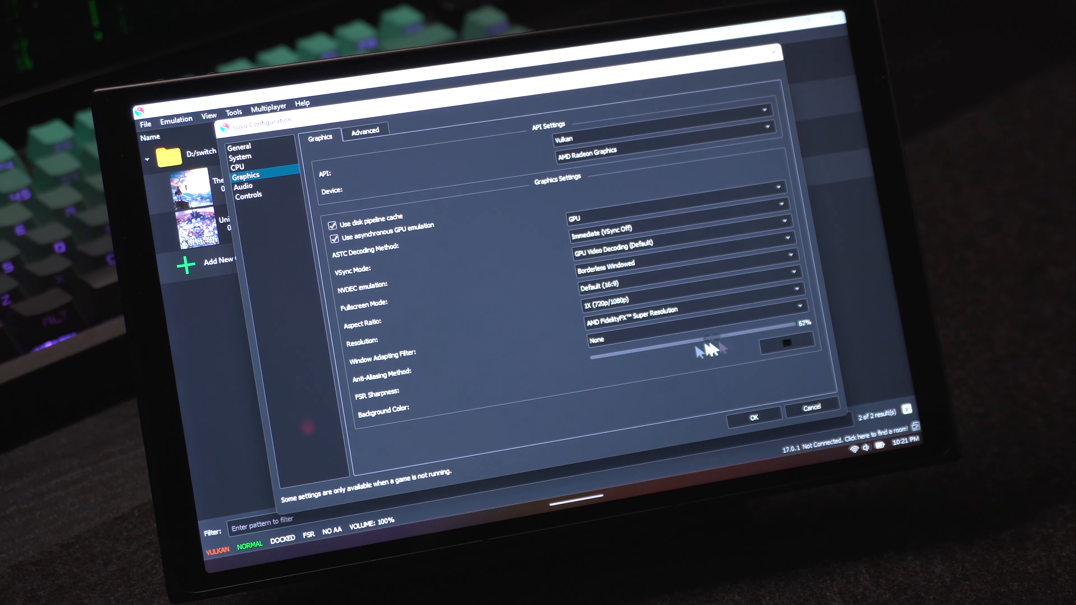
drag(710, 349, 596, 357)
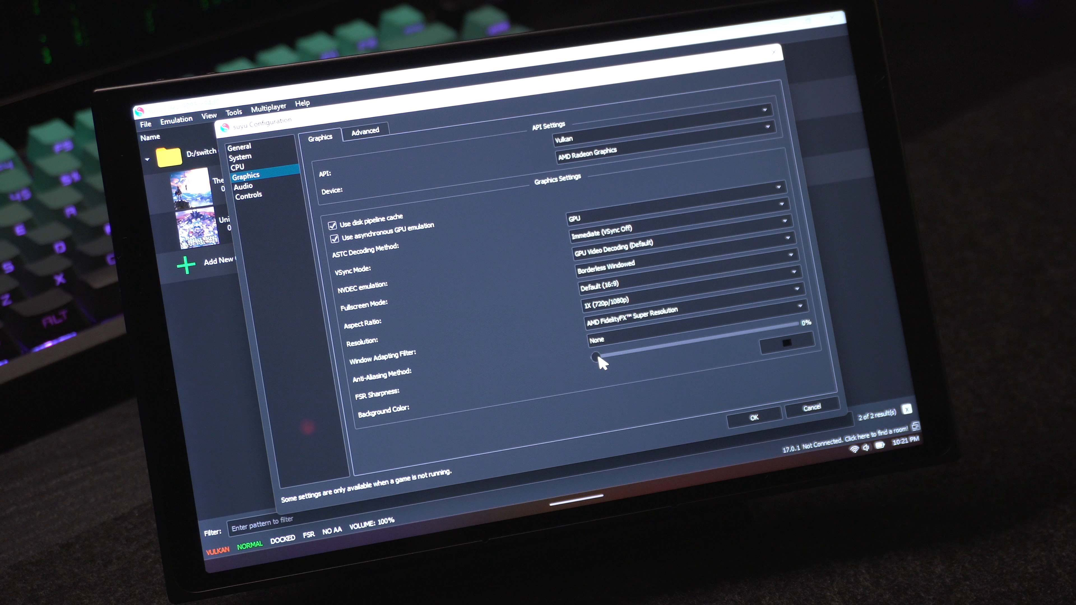
drag(599, 357, 751, 331)
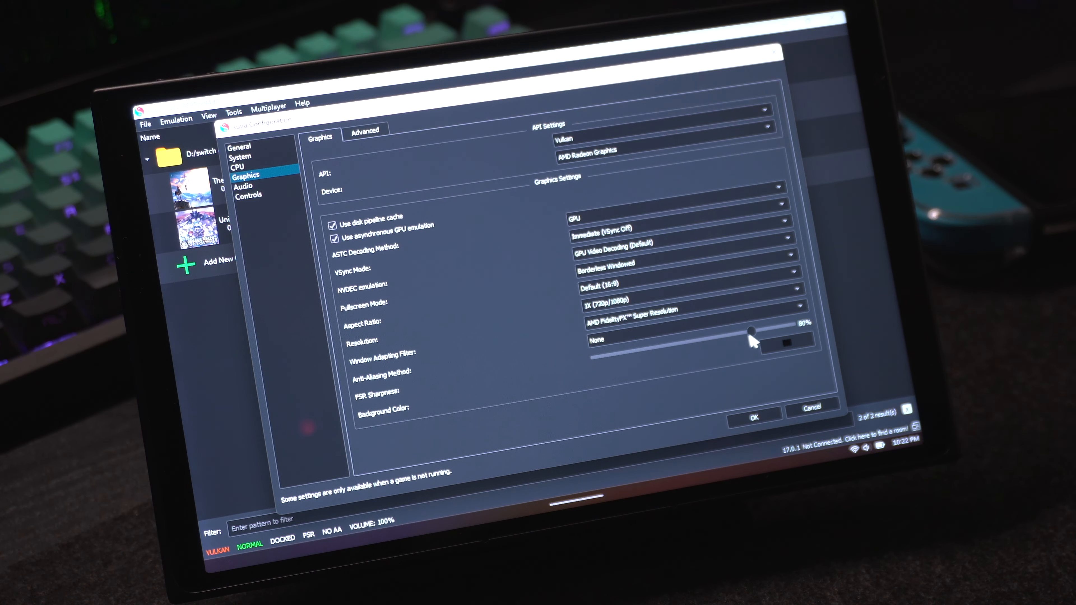
drag(748, 333, 594, 357)
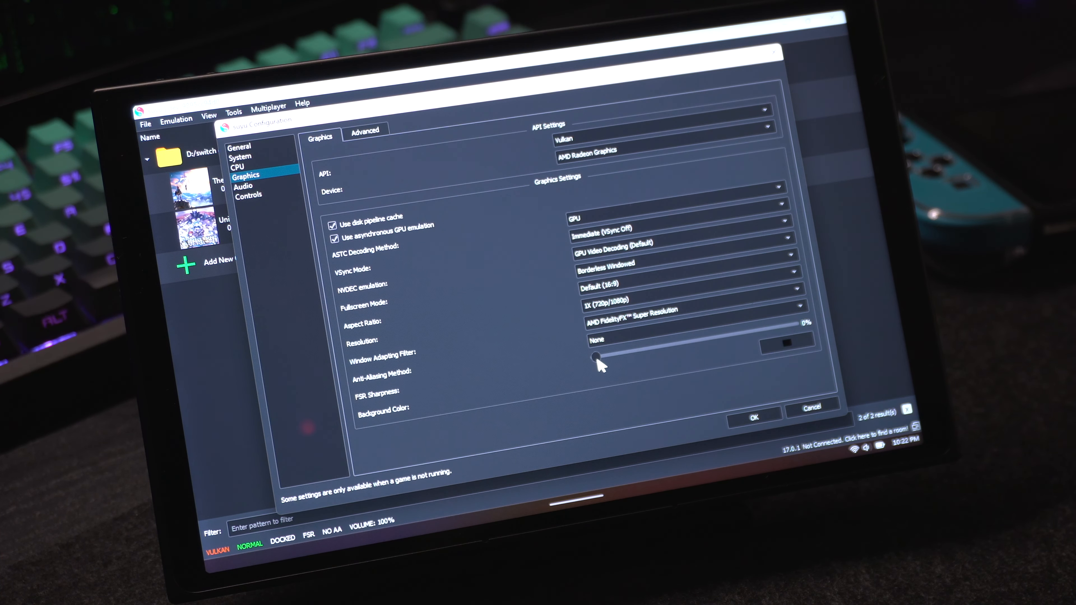
mouse_move(598, 359)
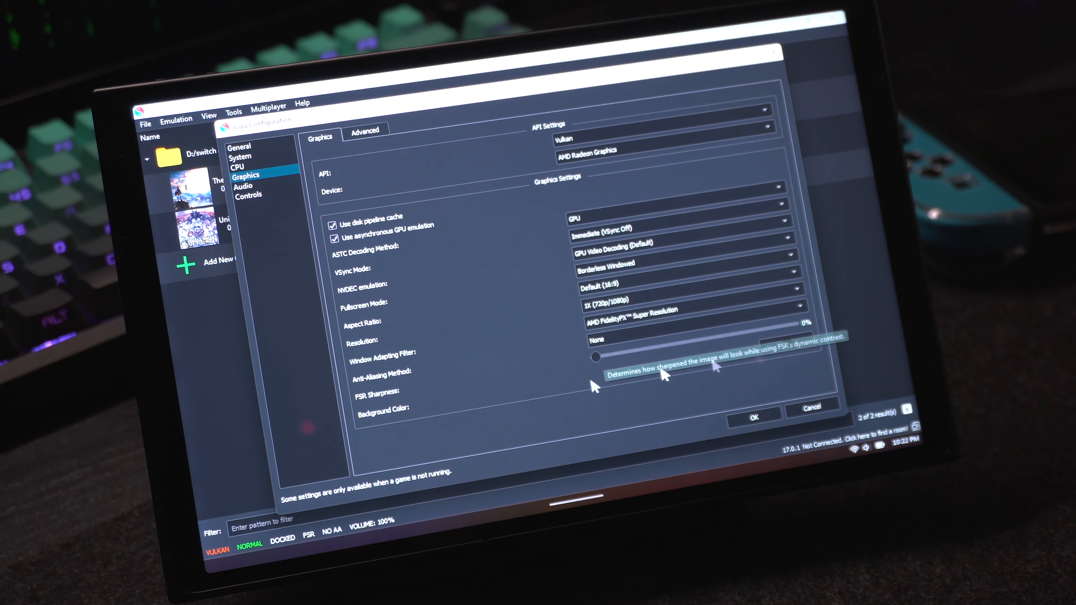
mouse_move(447, 415)
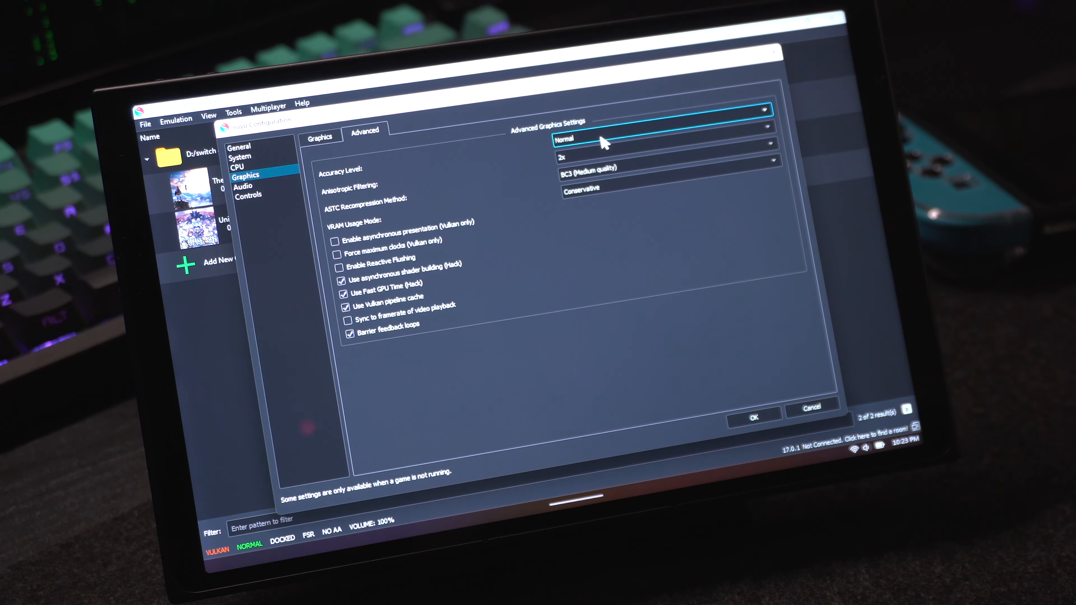
mouse_move(339, 200)
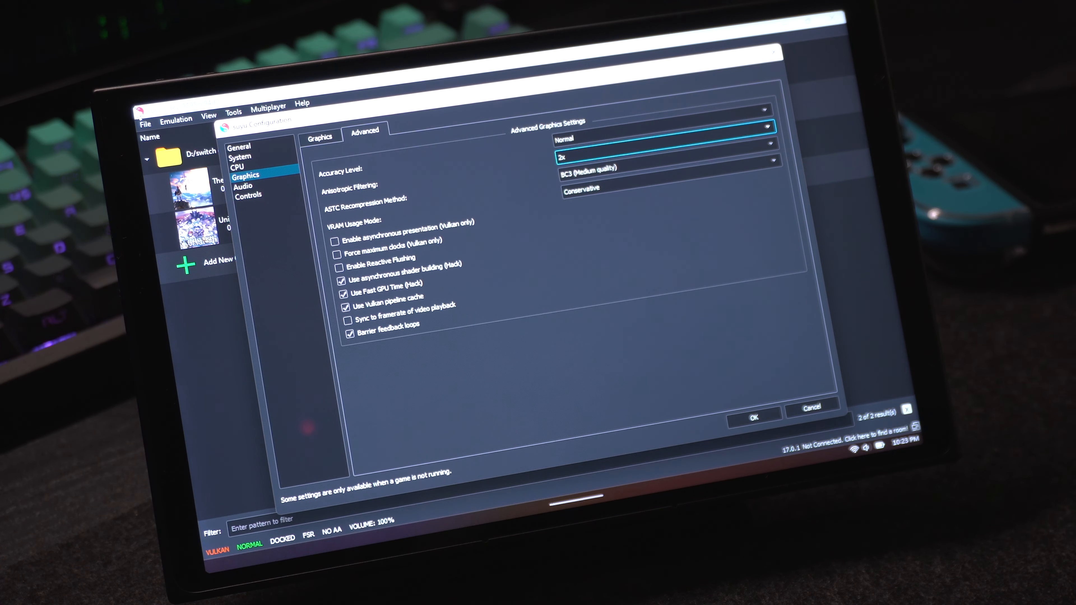
mouse_move(399, 133)
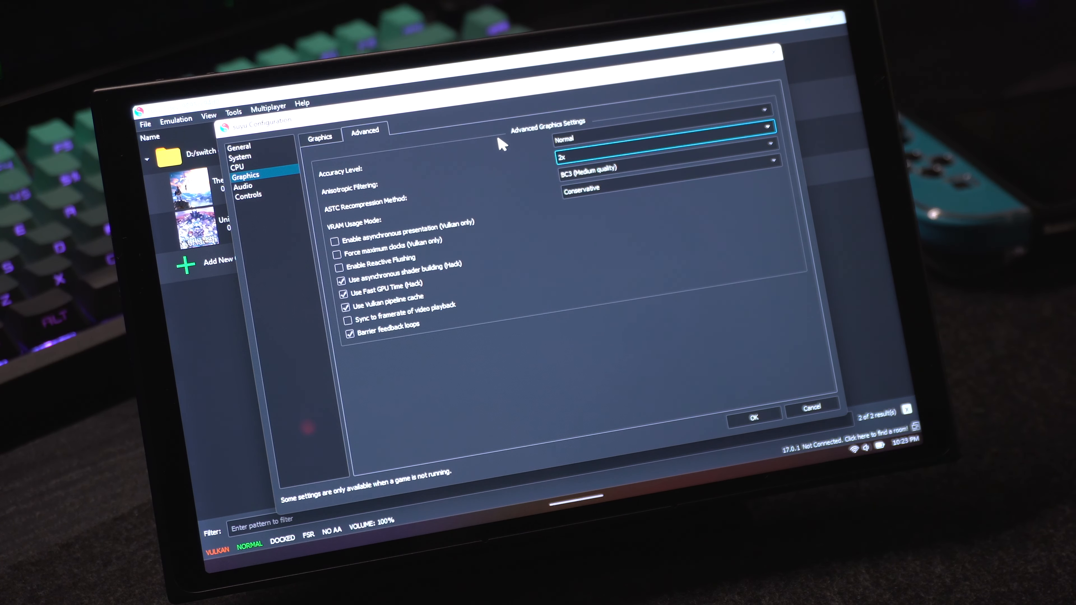
mouse_move(512, 157)
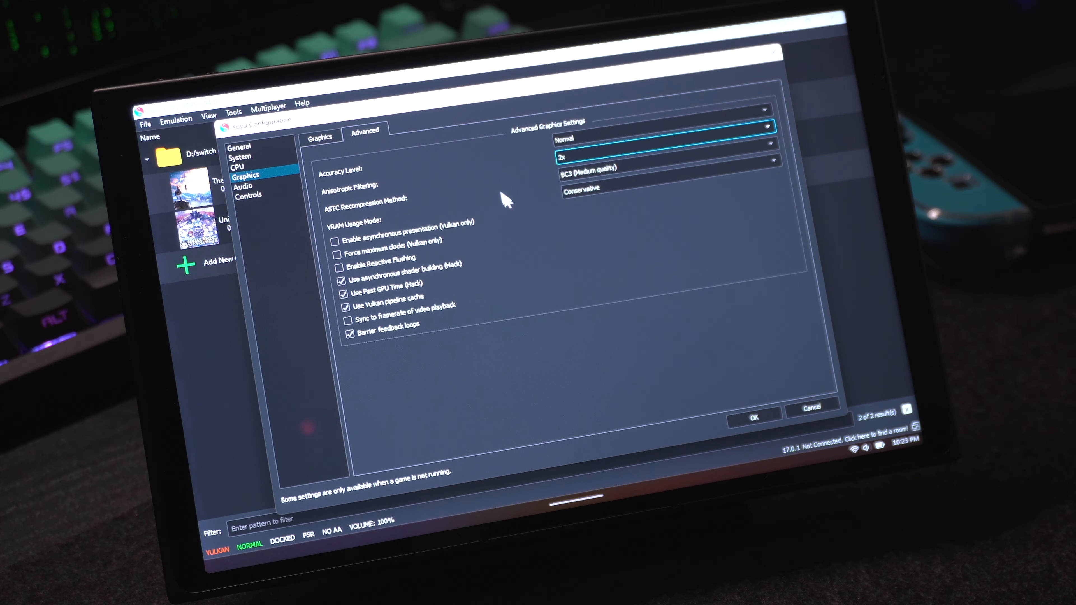
mouse_move(403, 213)
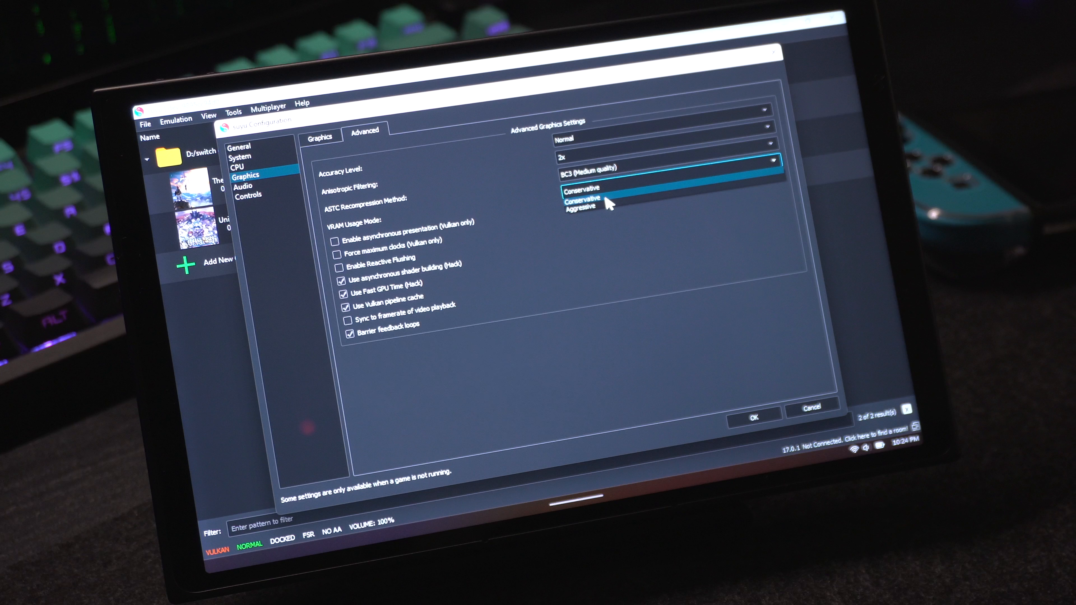
Choose Conservative as the VRAM Usage Mode in Advanced graphics.
click(582, 200)
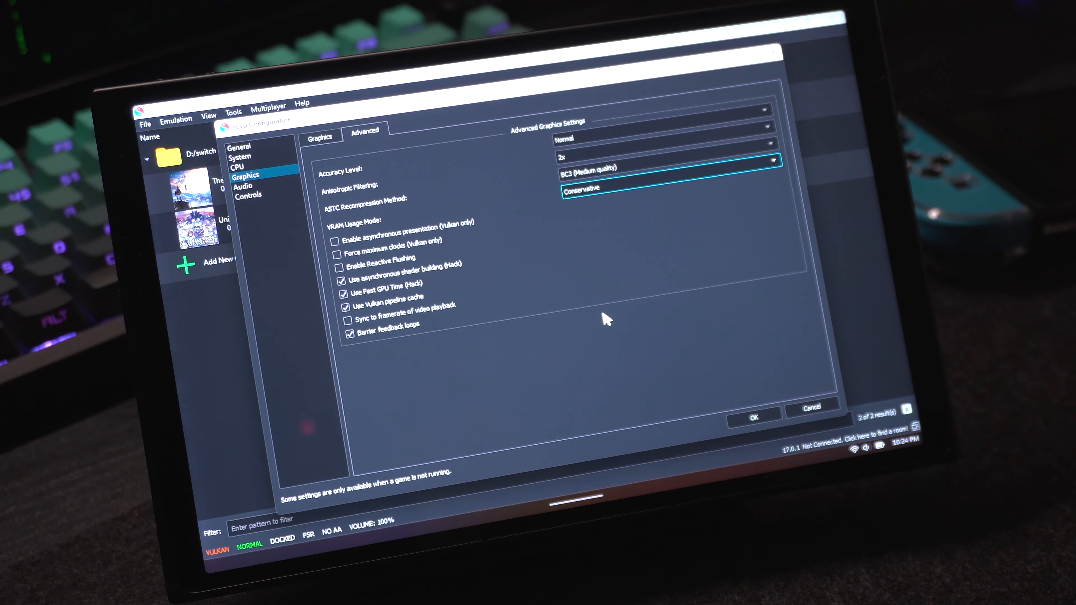
mouse_move(591, 318)
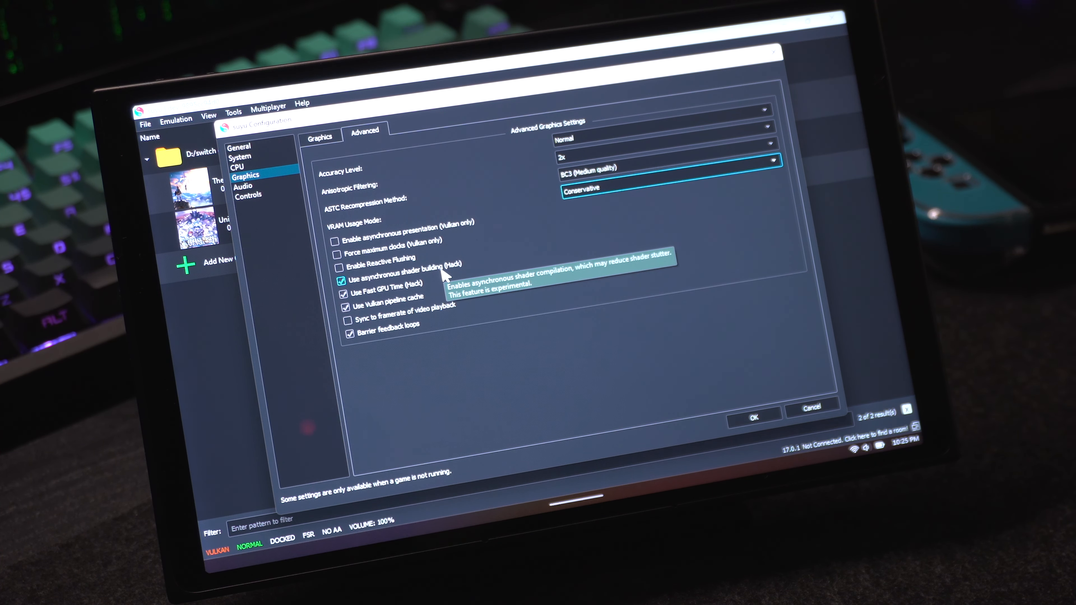
mouse_move(437, 280)
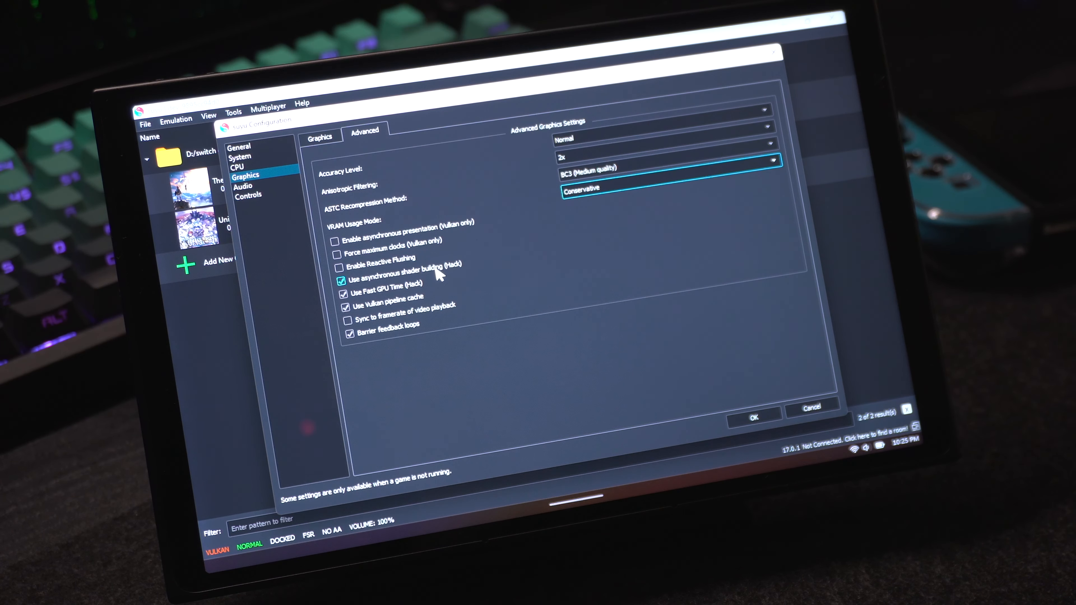
mouse_move(422, 277)
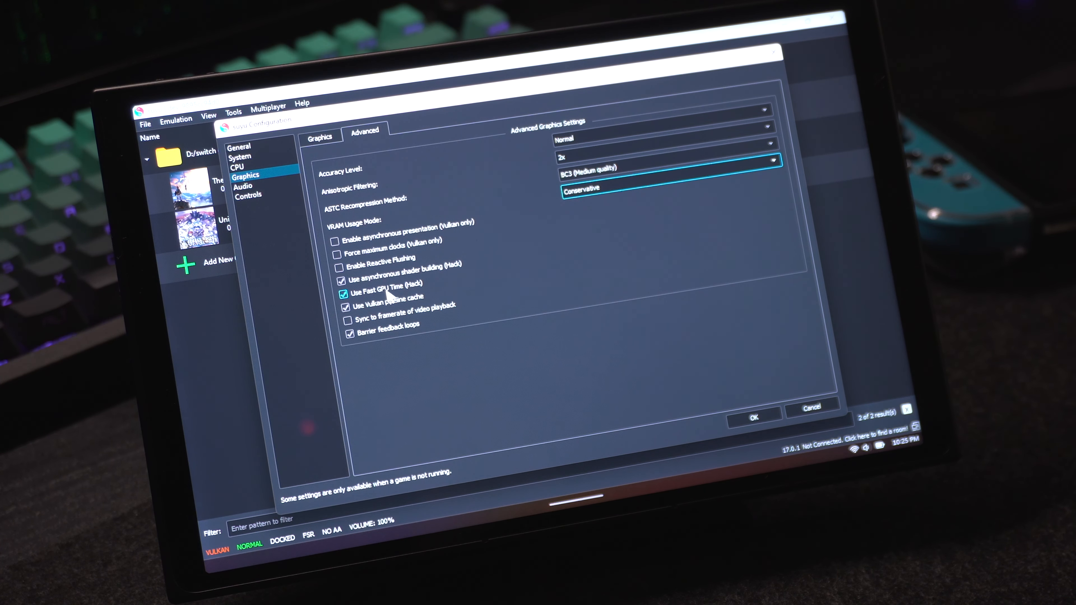
mouse_move(388, 297)
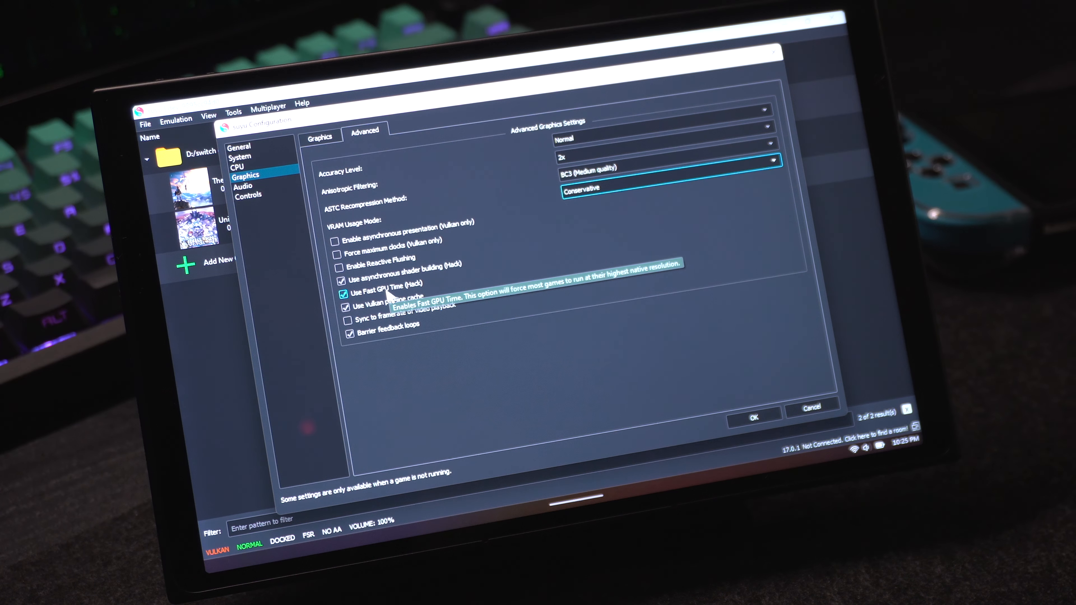
mouse_move(383, 398)
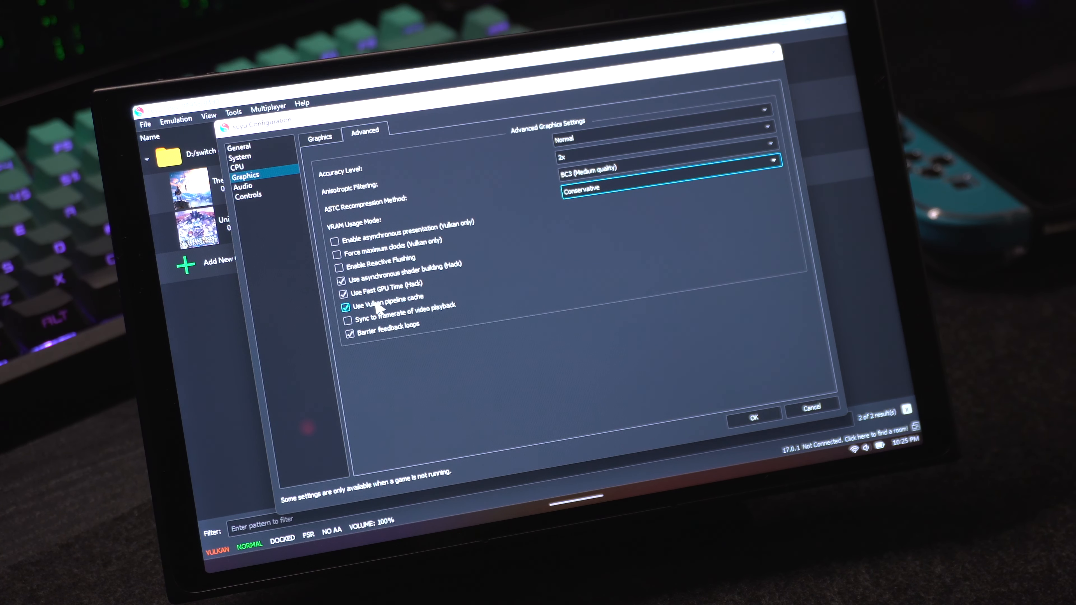
mouse_move(378, 309)
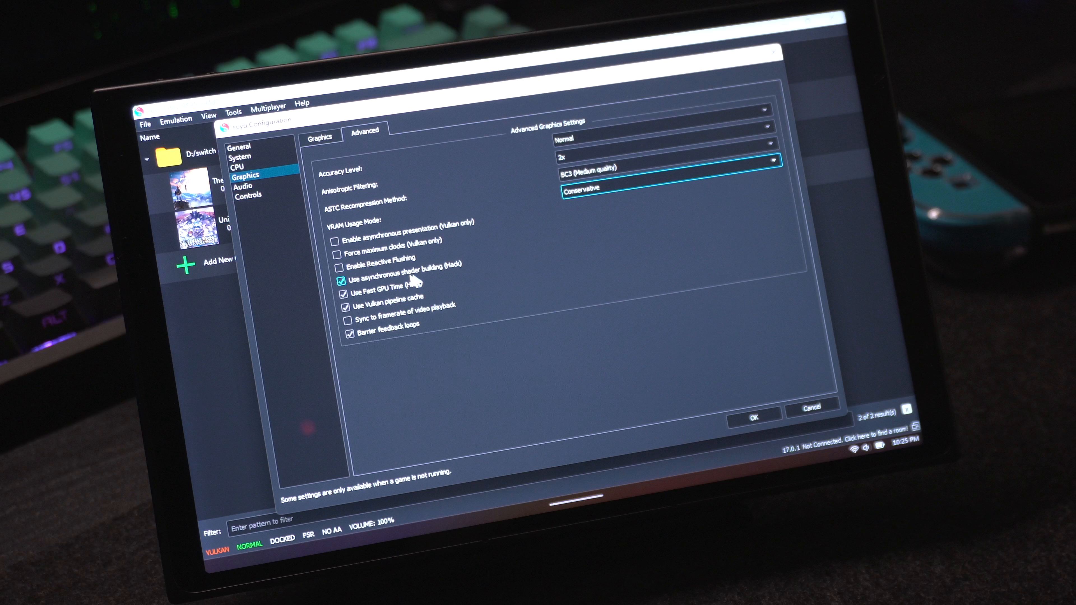
mouse_move(404, 289)
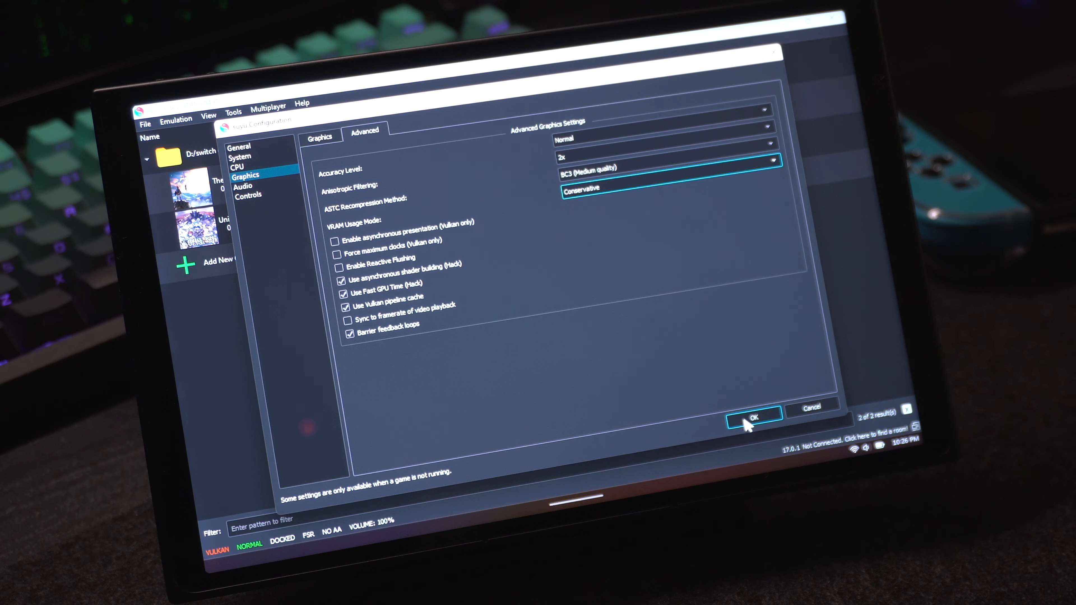
Confirm the configuration with OK so the tuned settings are saved.
click(753, 419)
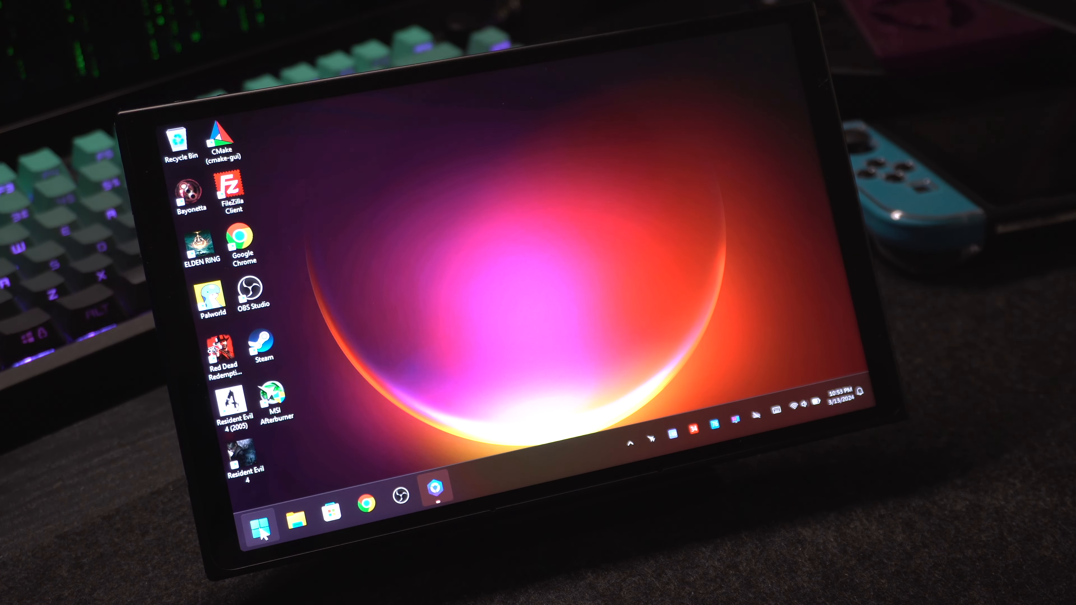
Reach the Graphics page through Settings > System > Display > Related settings.
click(260, 531)
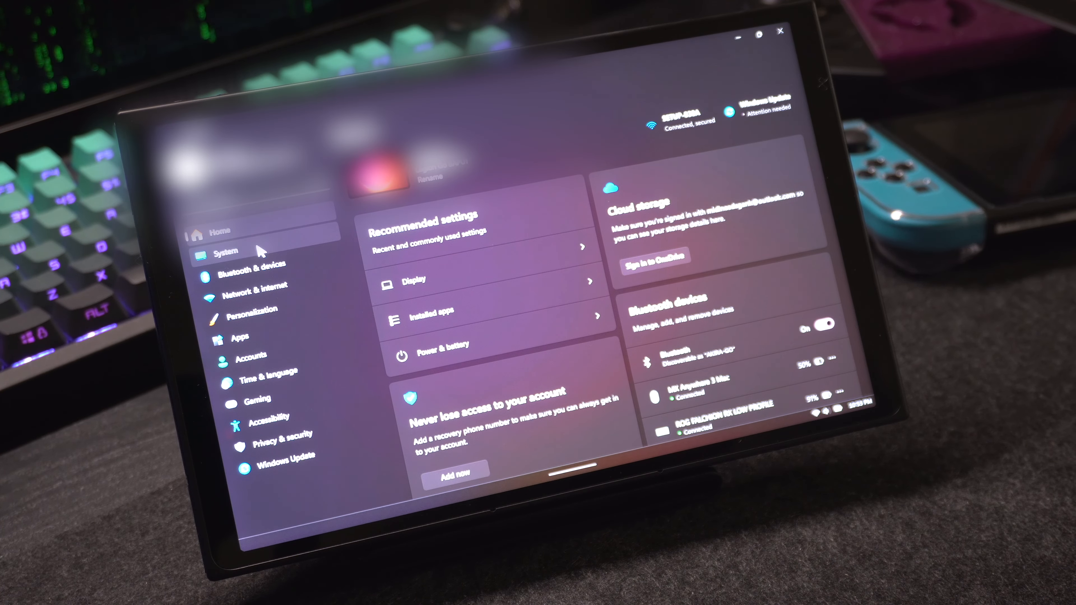
click(224, 253)
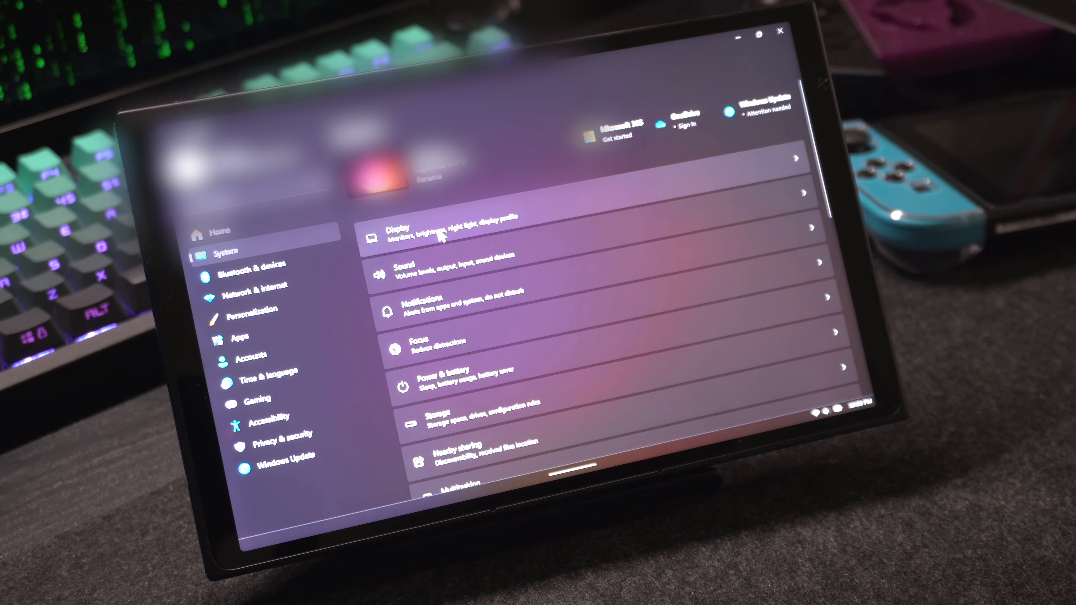
click(439, 238)
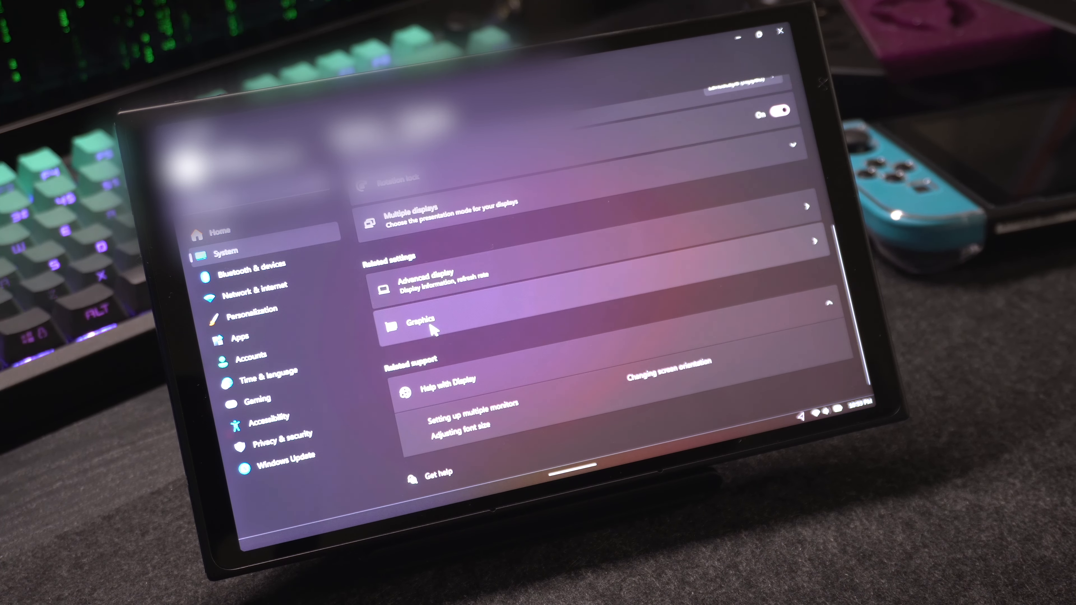
click(418, 327)
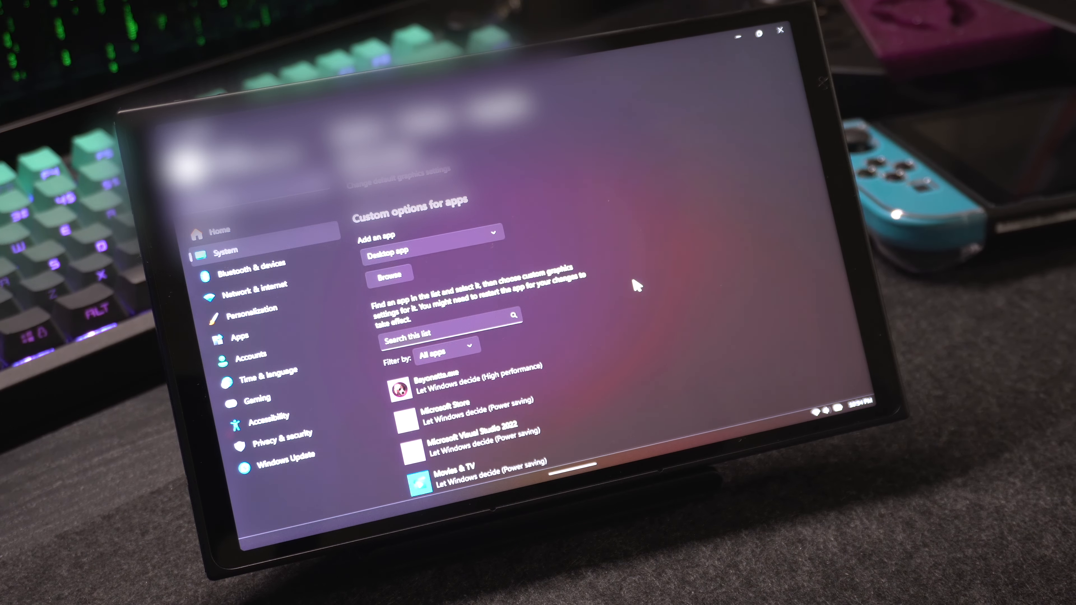
Add suyu.exe as a desktop app and save its preference as High performance.
scroll(down, 3)
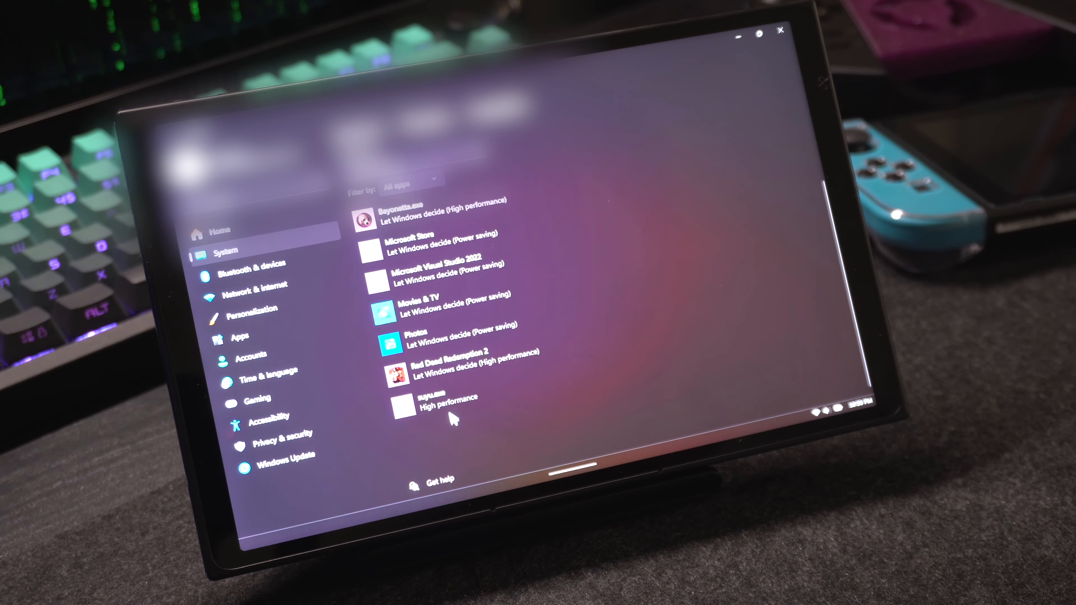
click(445, 405)
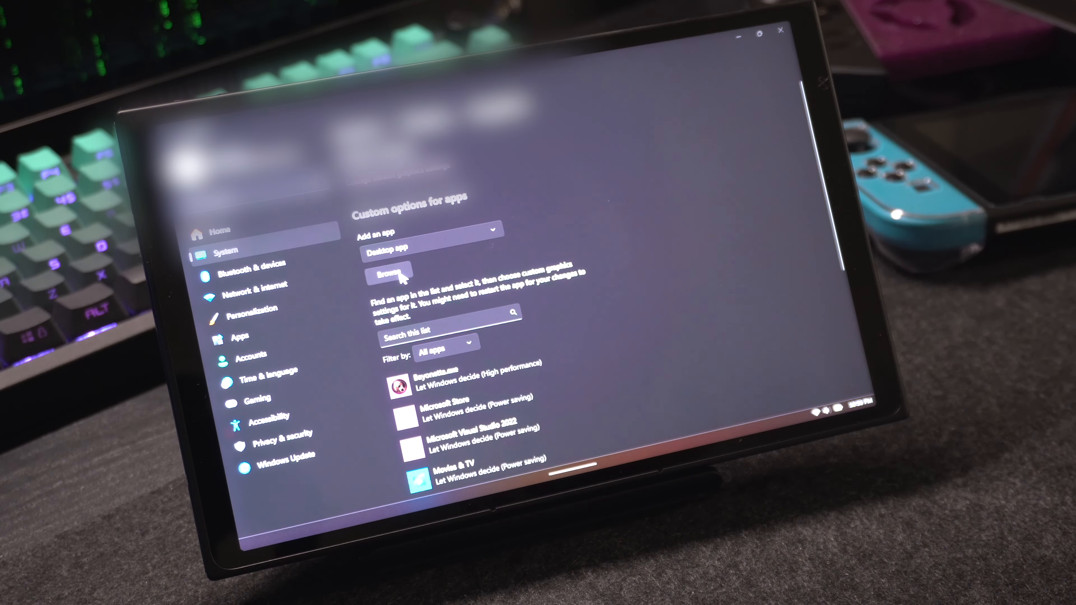
click(387, 275)
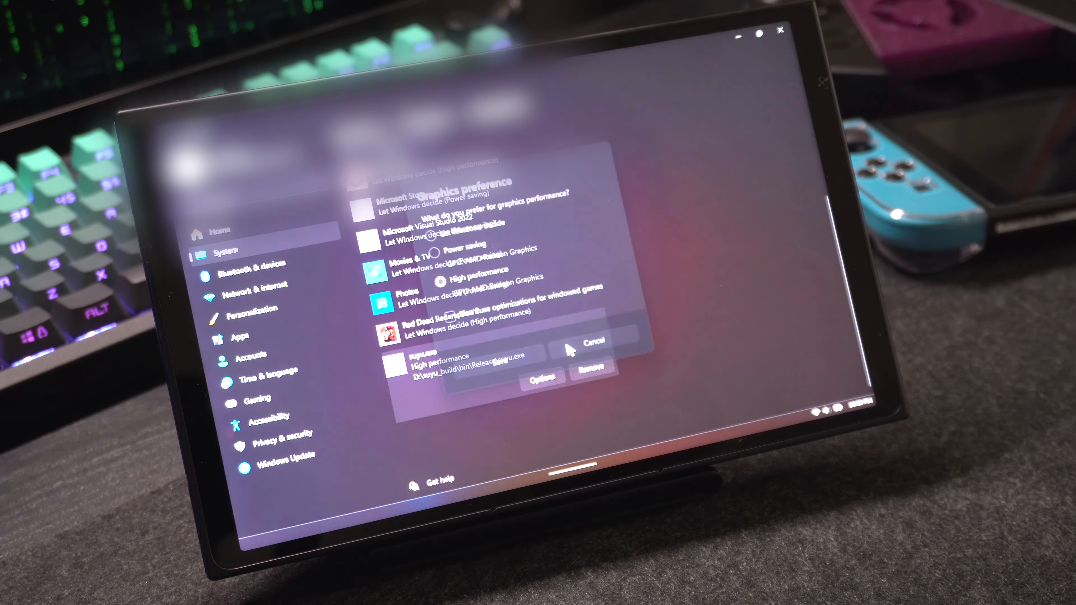
click(595, 341)
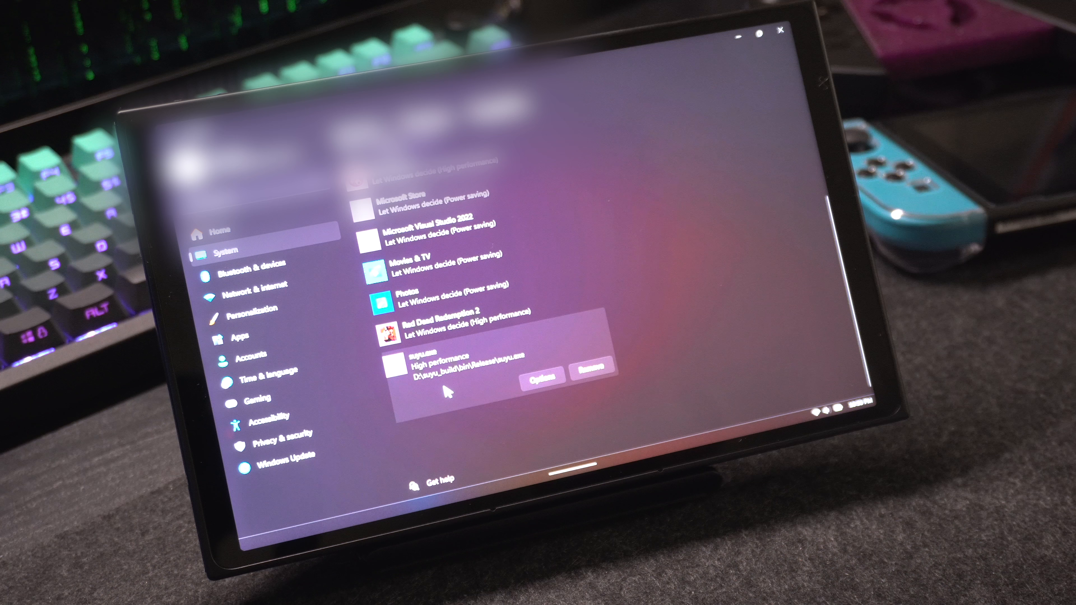